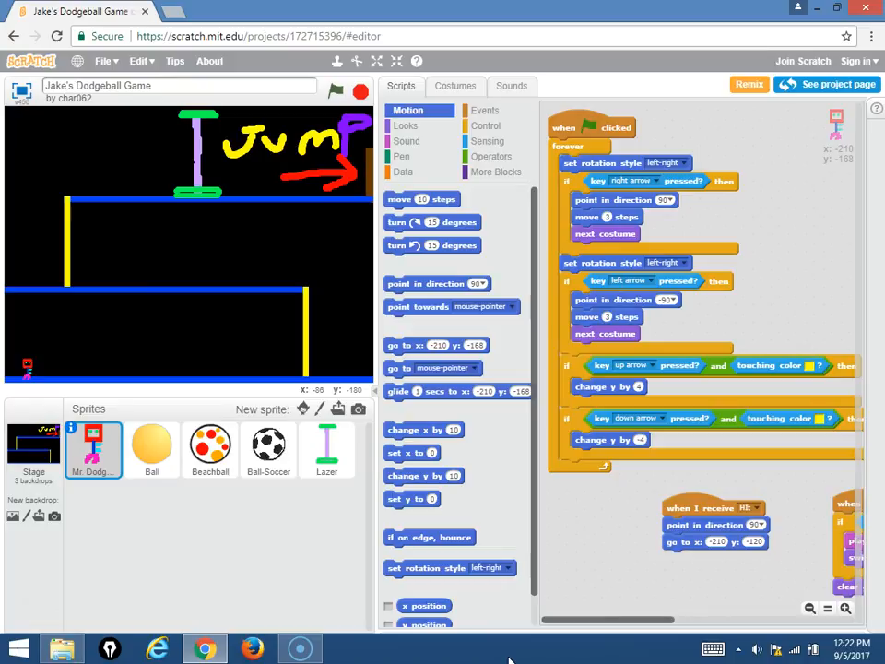
mouse_move(442, 367)
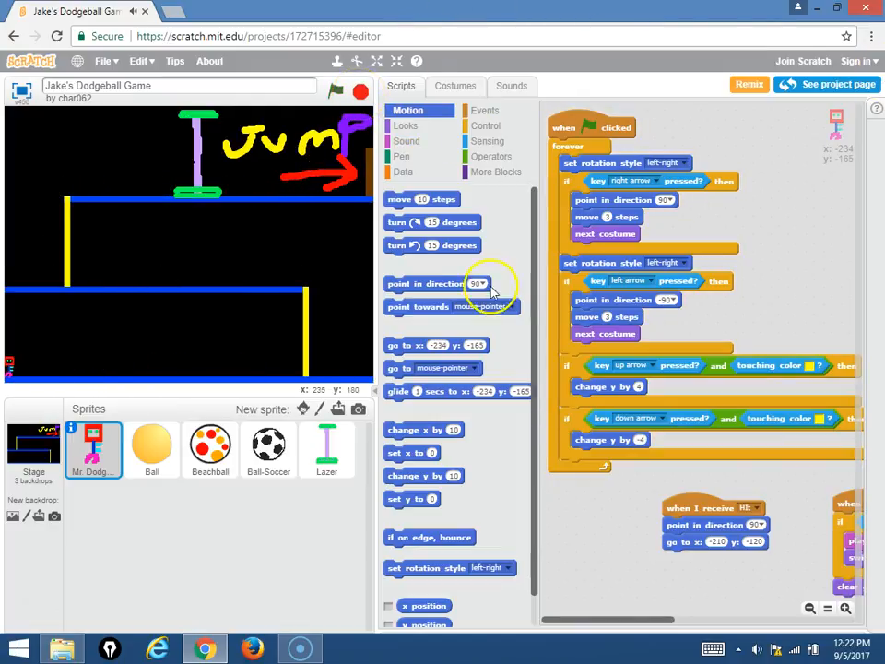
mouse_move(654, 618)
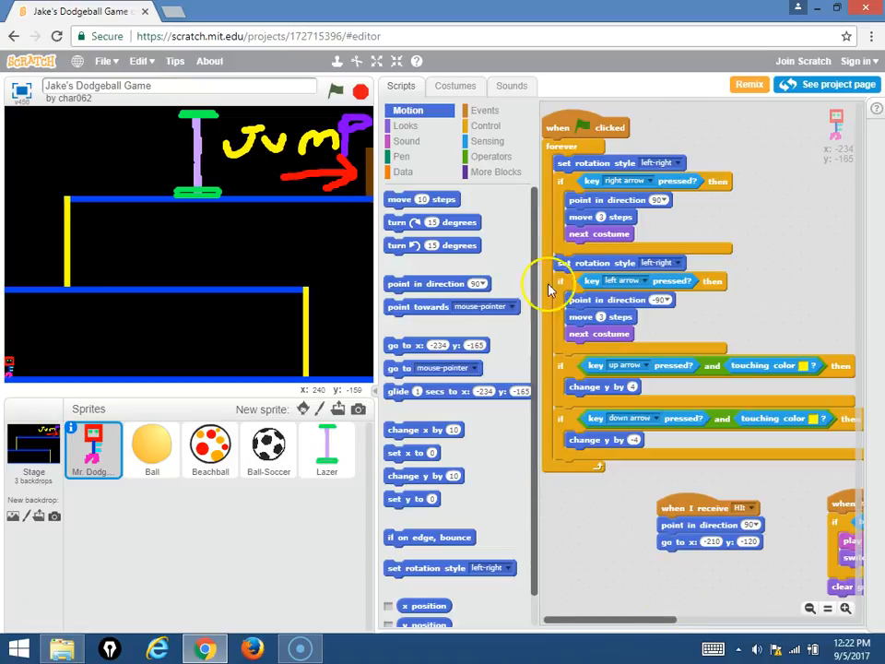
- View Mr. Dodgeball's two costumes, then the Beachball sprite's single costume
click(491, 156)
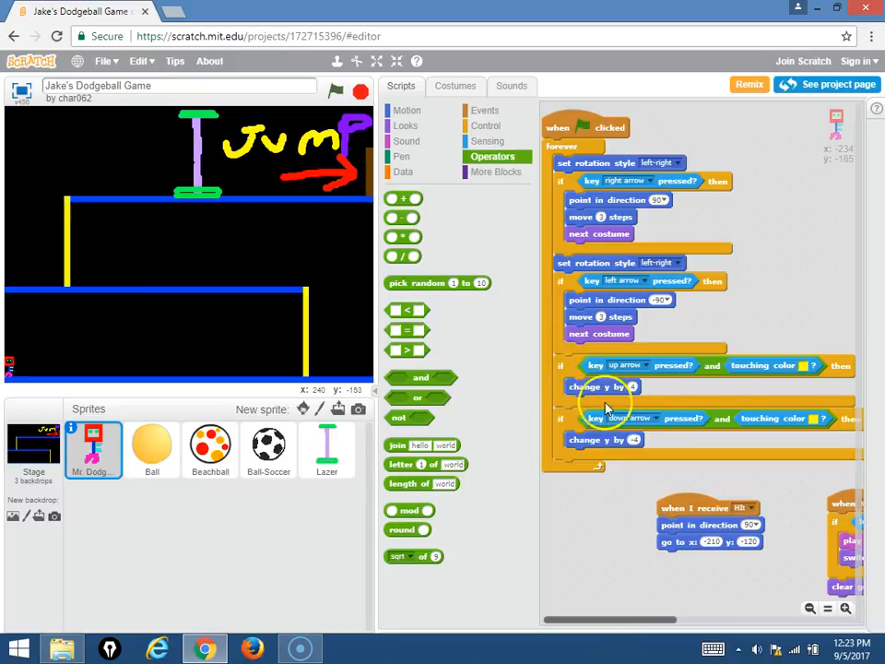
mouse_move(511, 85)
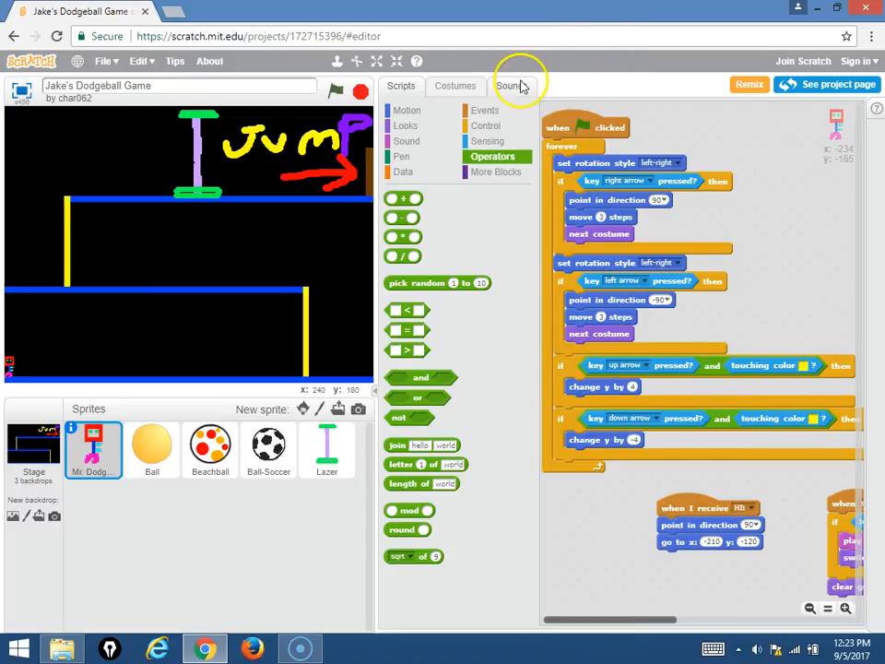
click(454, 86)
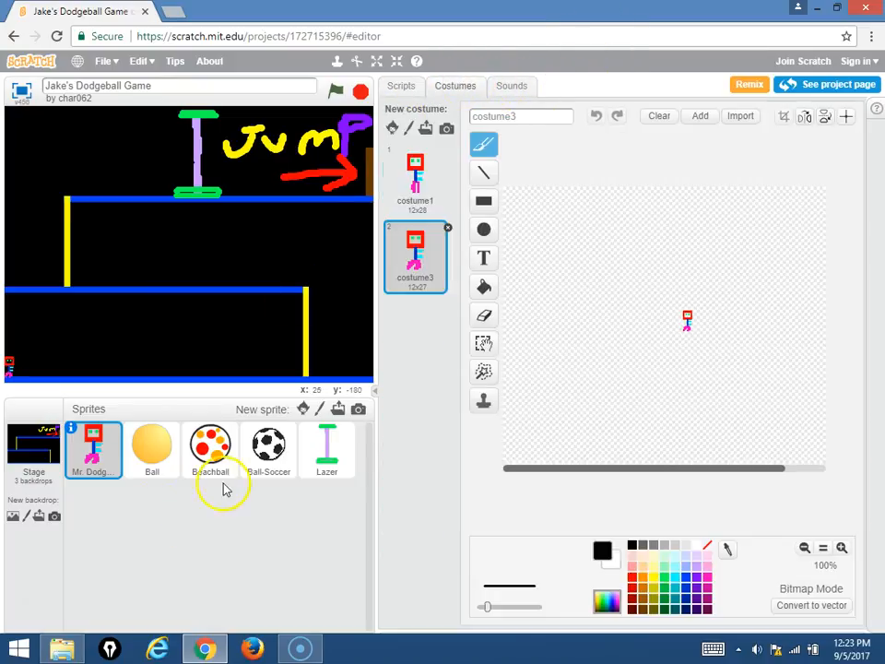
click(210, 448)
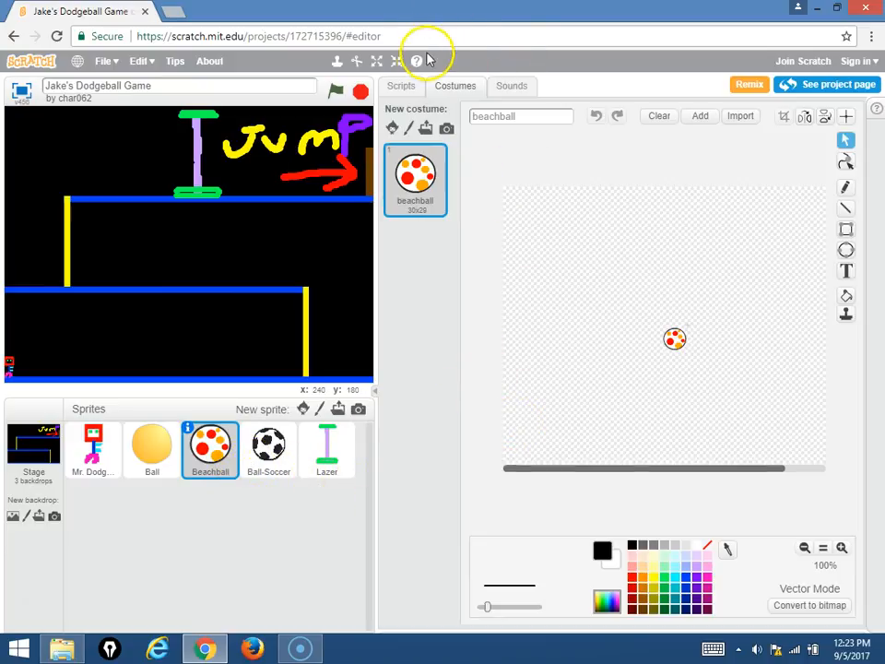
- Show Beachball's clone script that glides left for a random 1–3 seconds
click(401, 84)
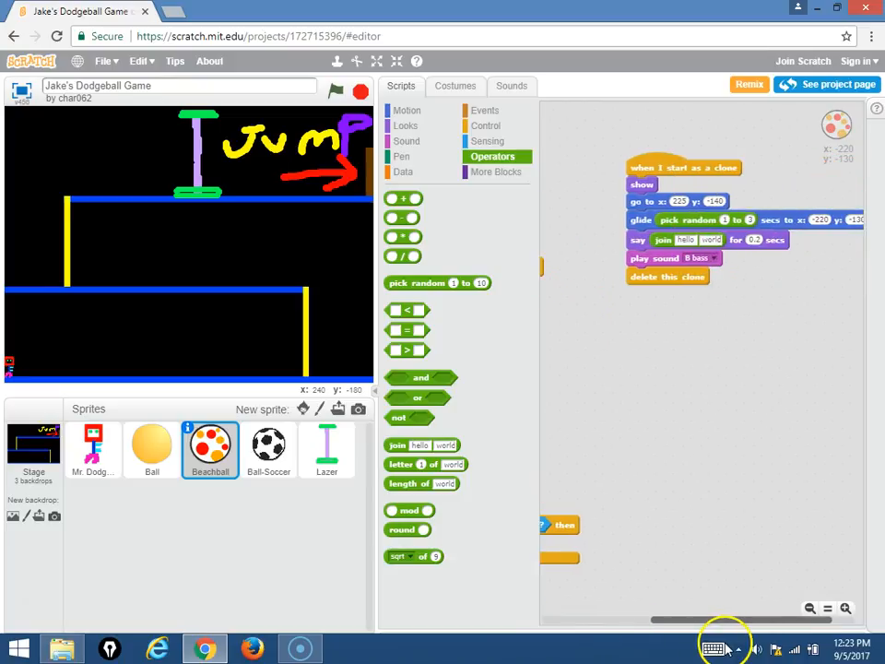
mouse_move(714, 648)
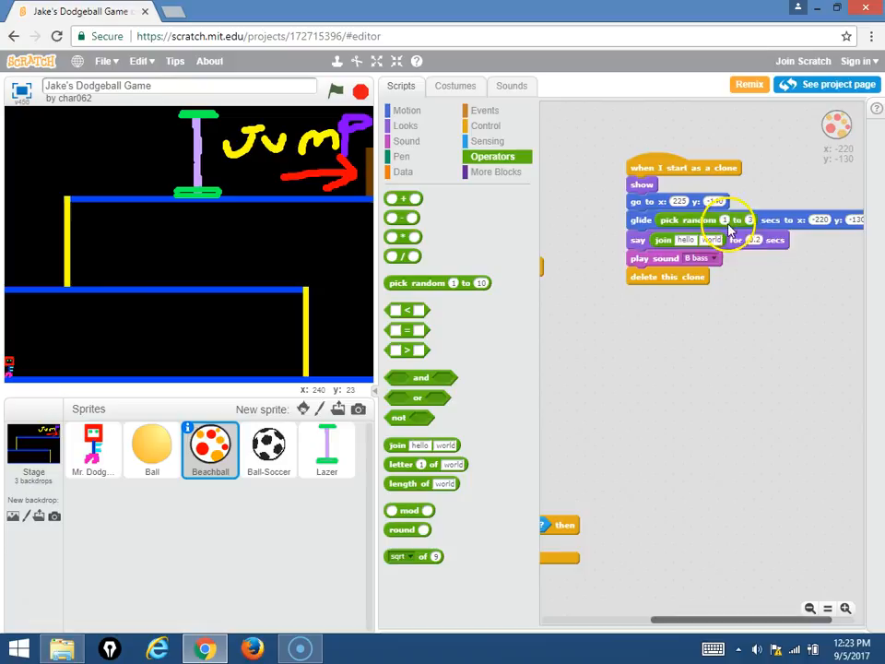
mouse_move(737, 498)
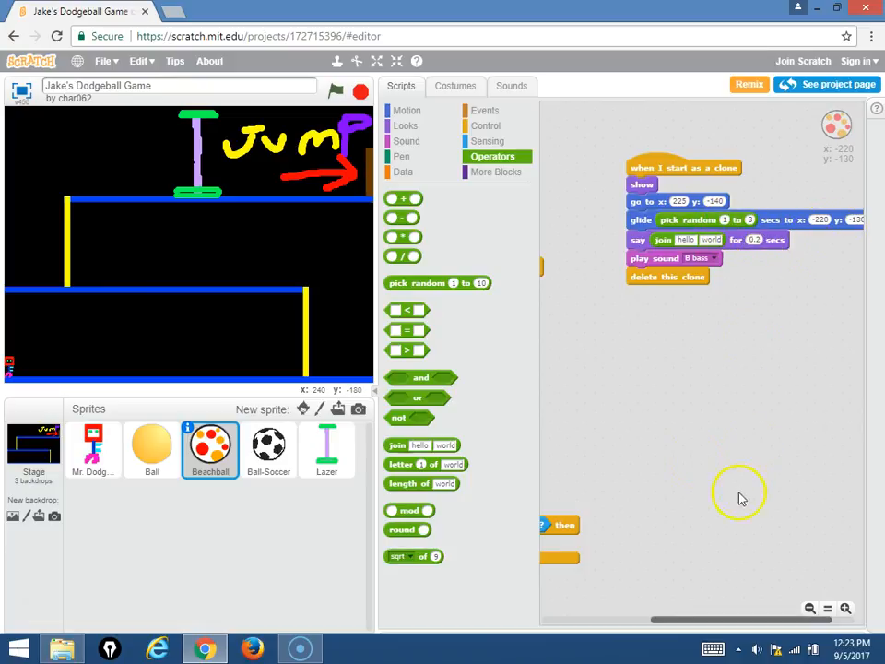
mouse_move(781, 233)
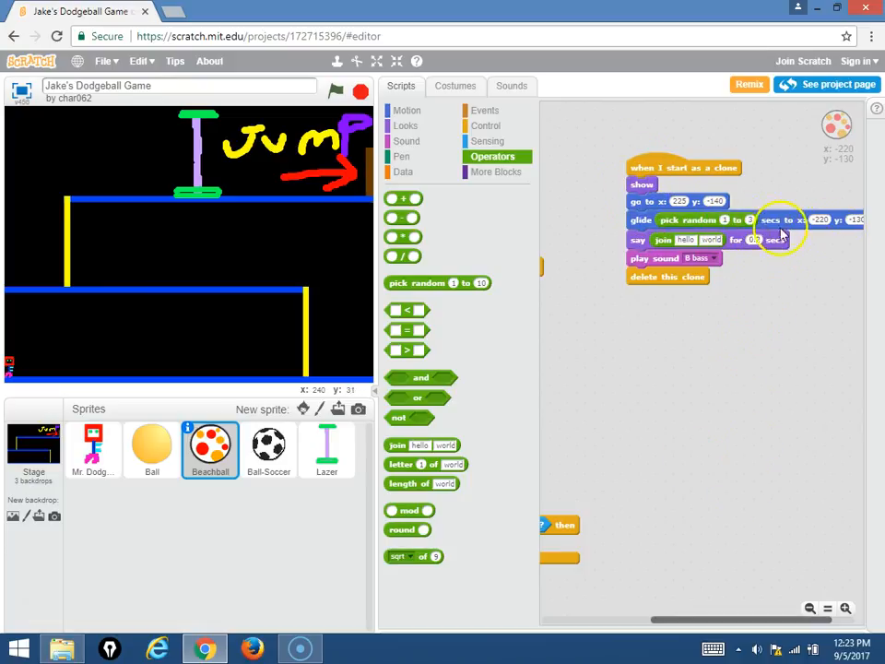
mouse_move(816, 226)
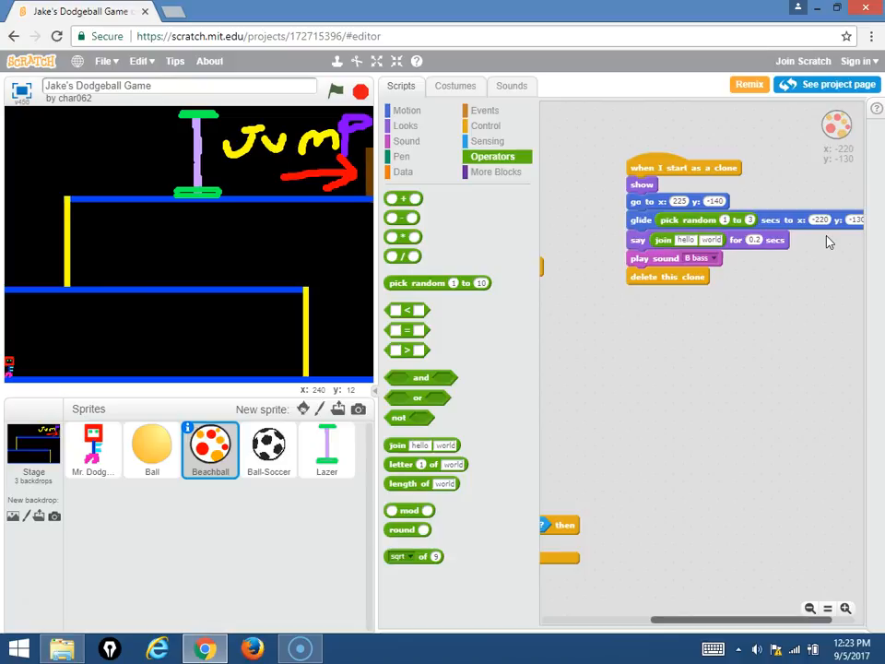
click(408, 110)
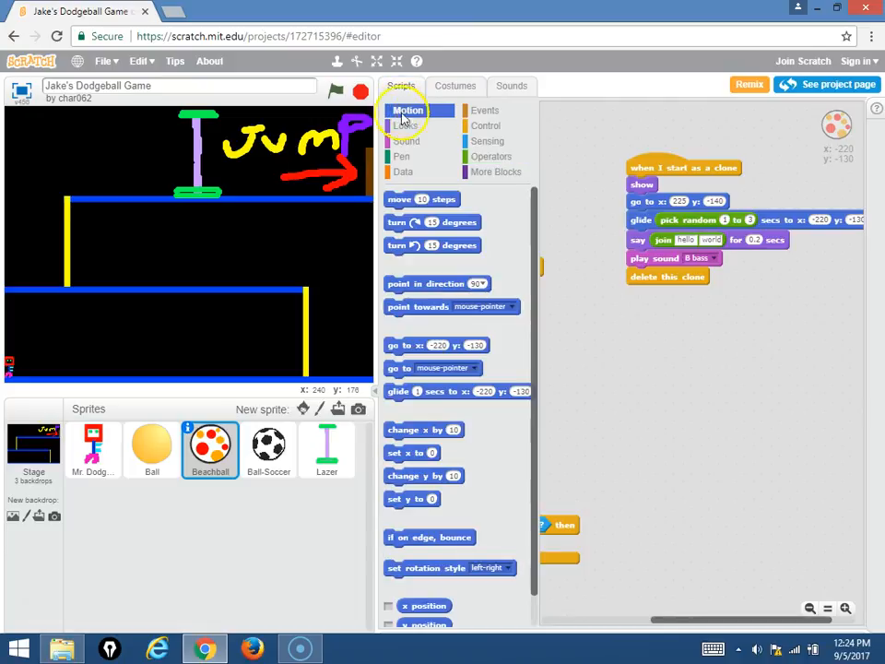
- Review the Ball, Mr. Dodgeball, and Ball-Soccer sprite scripts in turn
click(151, 447)
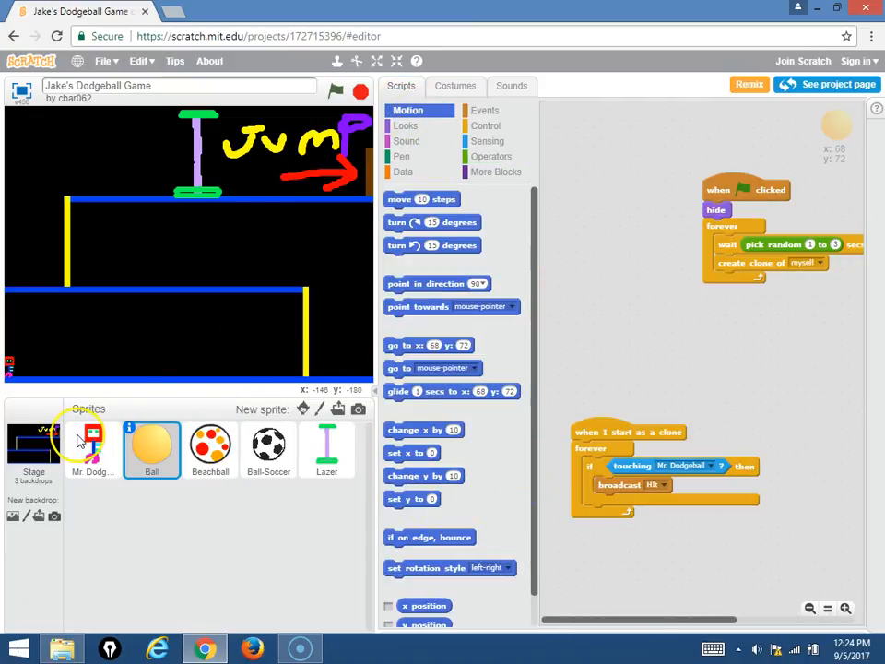
click(92, 447)
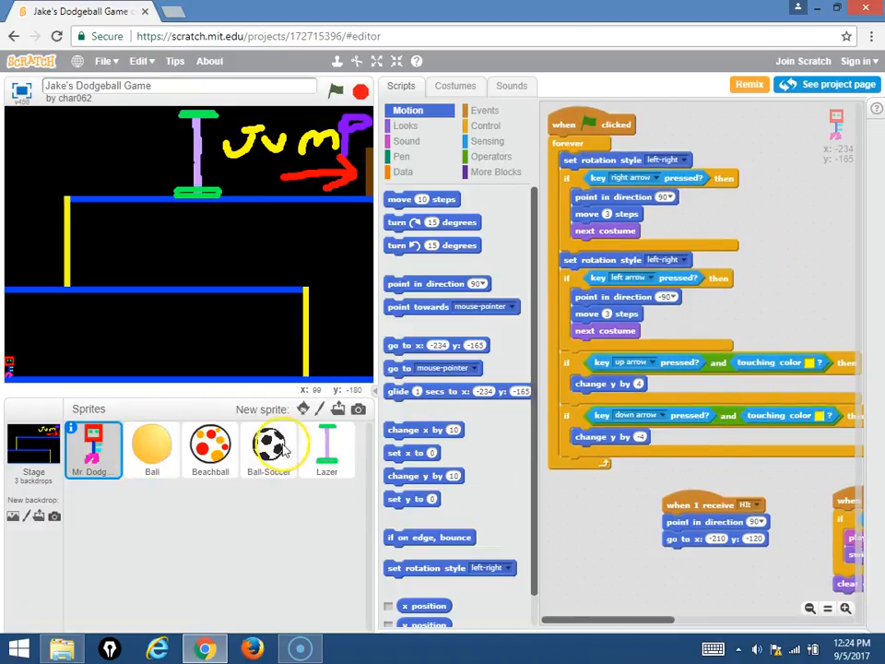
click(268, 447)
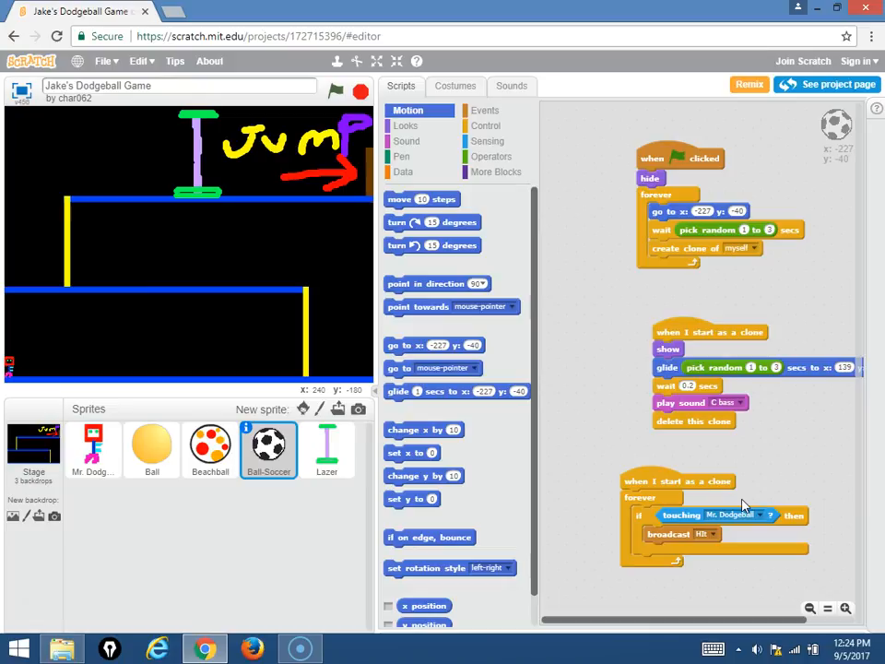
mouse_move(325, 76)
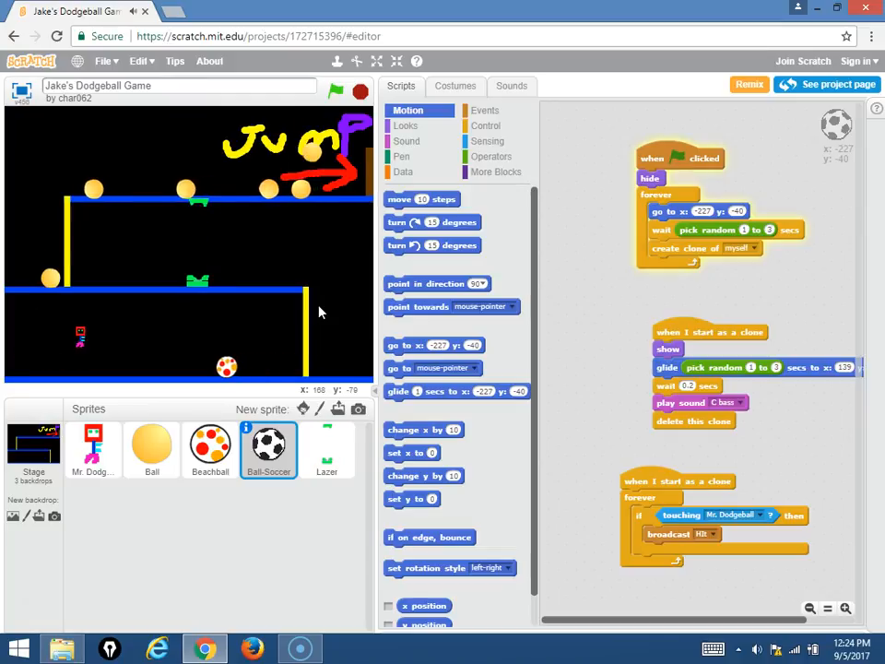
- Play the dodgeball game, then stop it to clear the ball clones
click(335, 91)
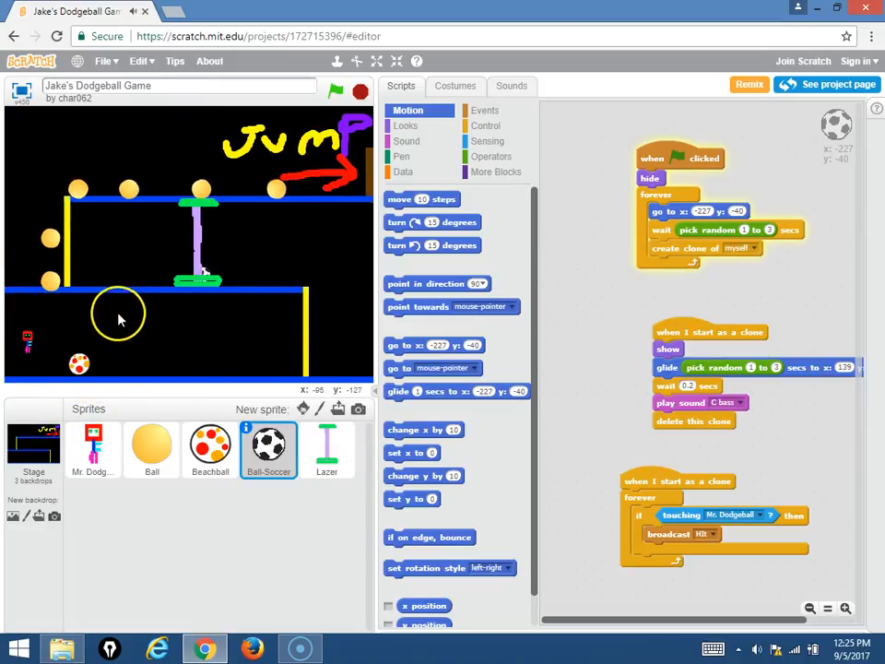
click(334, 92)
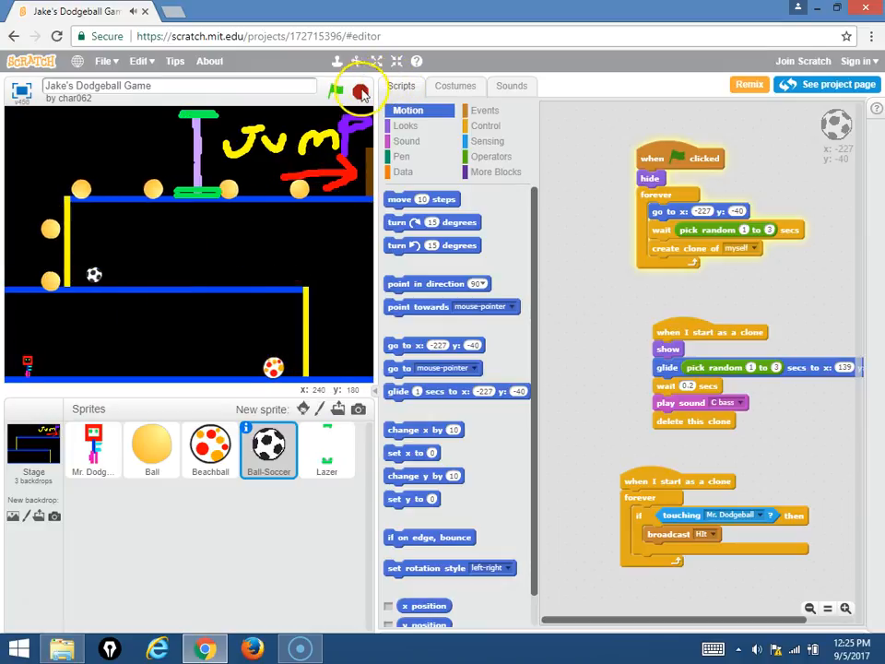
click(336, 91)
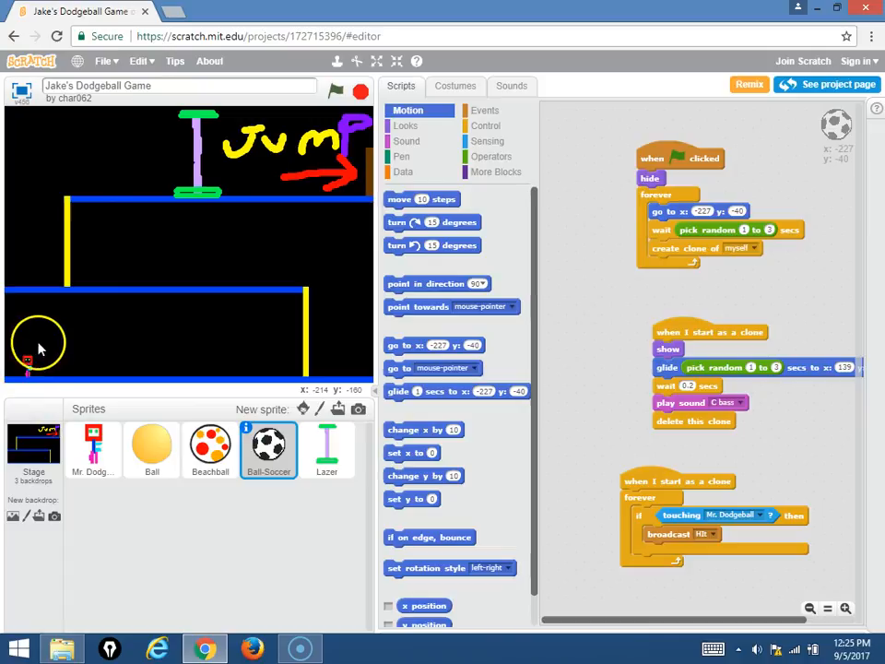
mouse_move(124, 358)
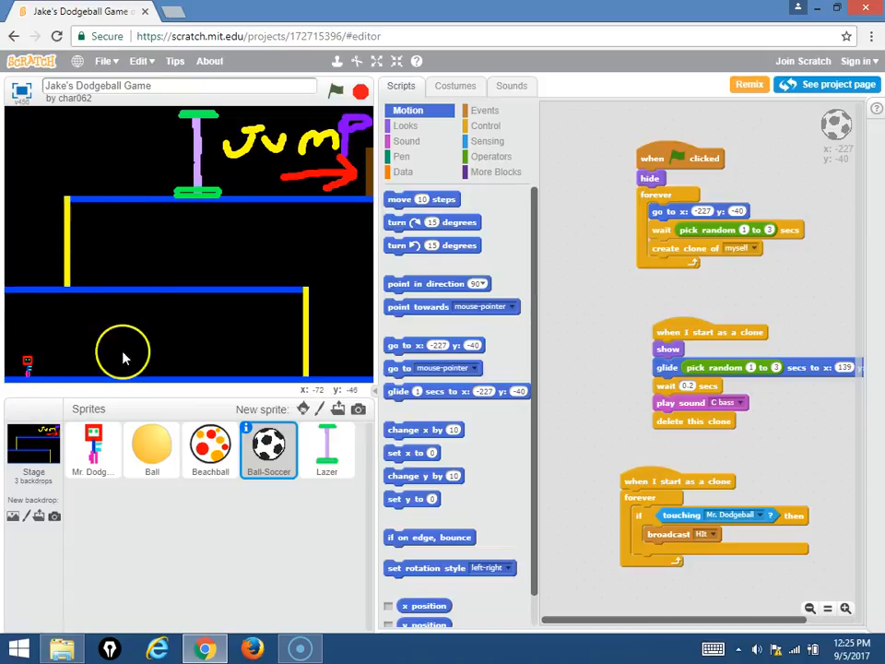
mouse_move(27, 369)
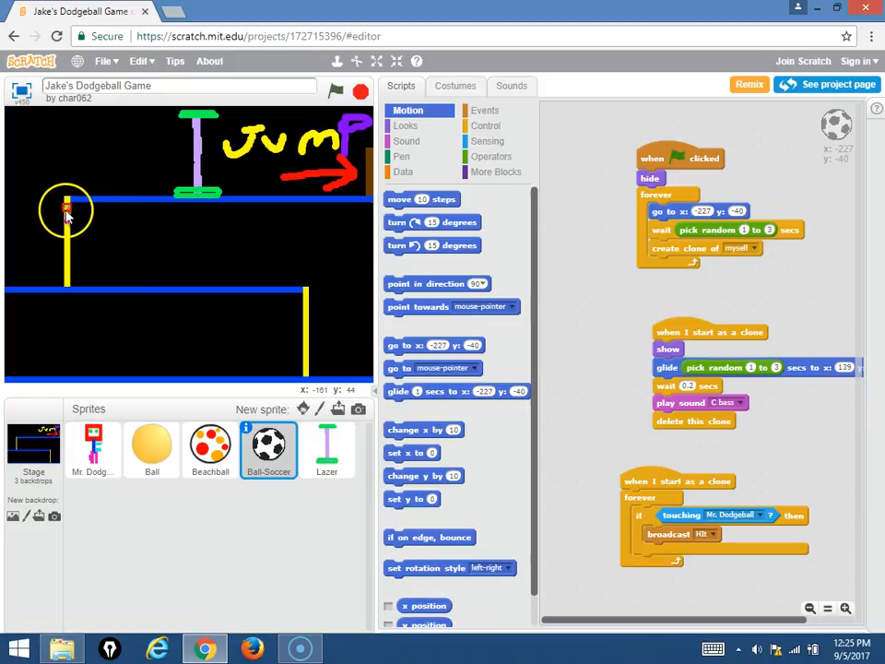
- Select Mr. Dodgeball to show its arrow-key movement and Hit reset scripts
click(92, 449)
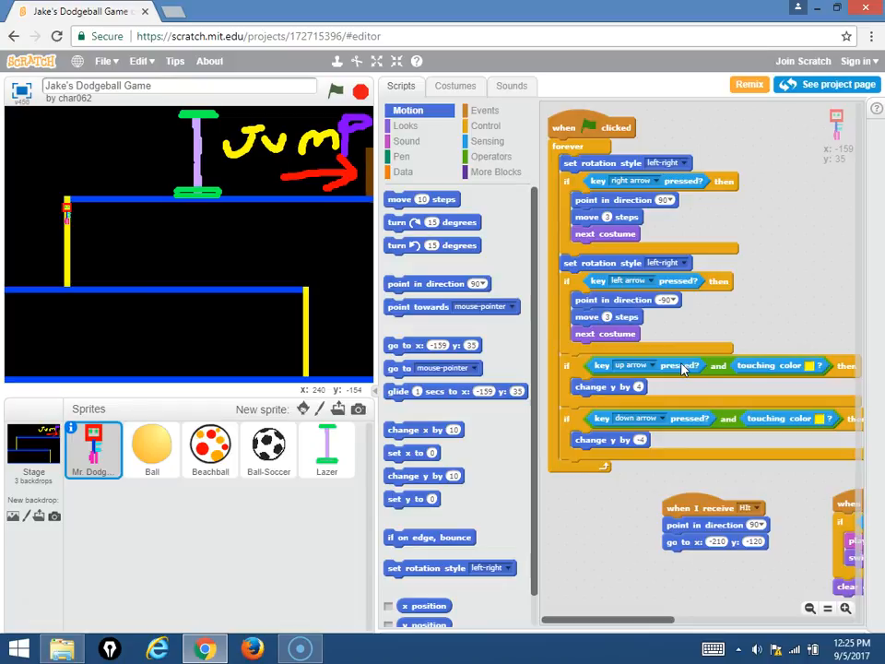
mouse_move(864, 447)
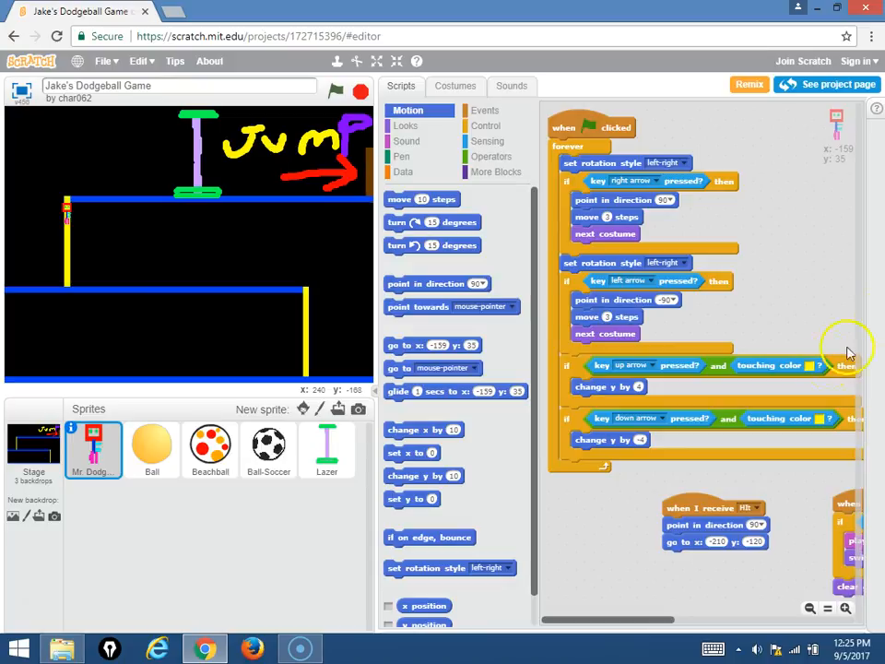
mouse_move(516, 521)
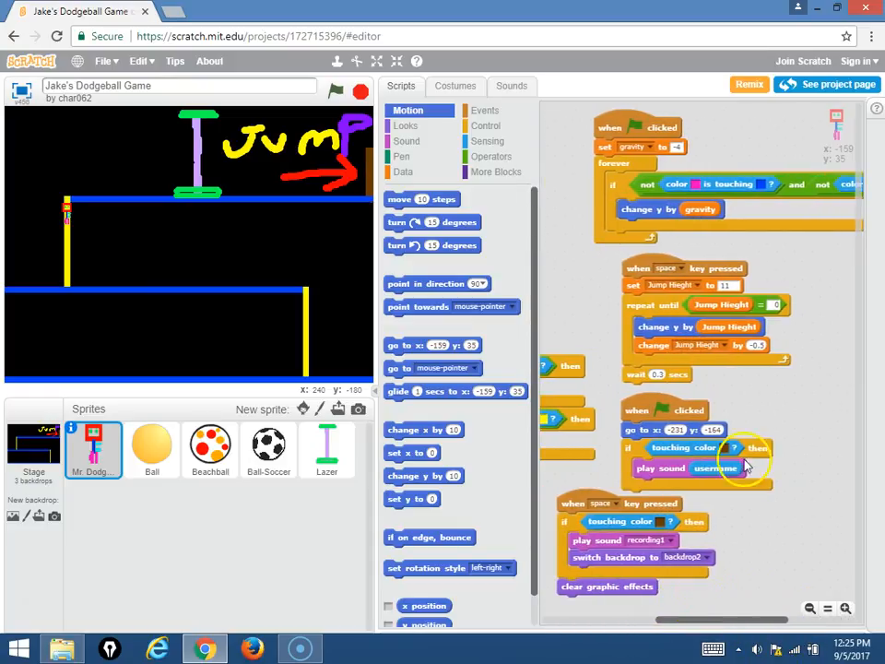
mouse_move(670, 148)
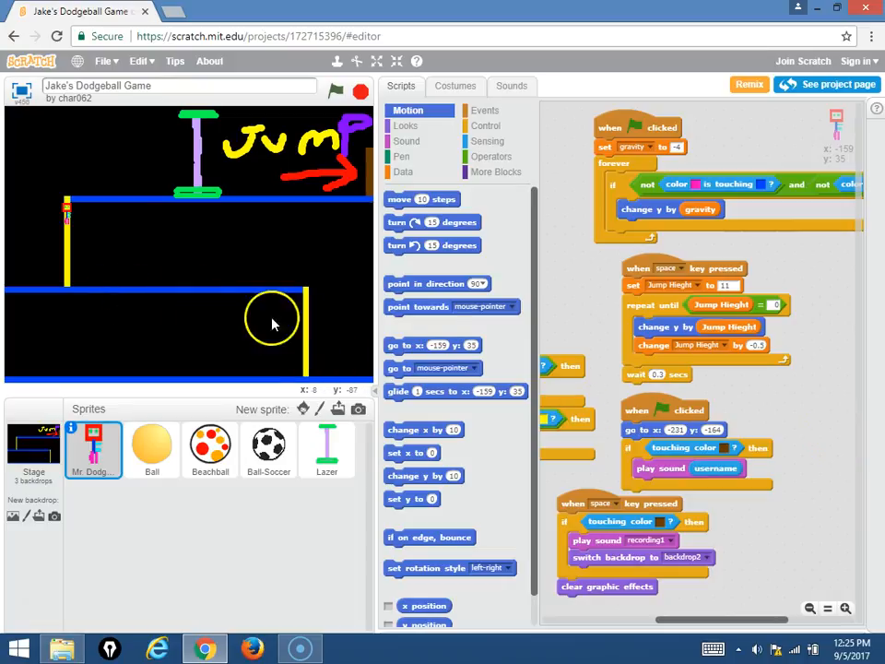
mouse_move(779, 382)
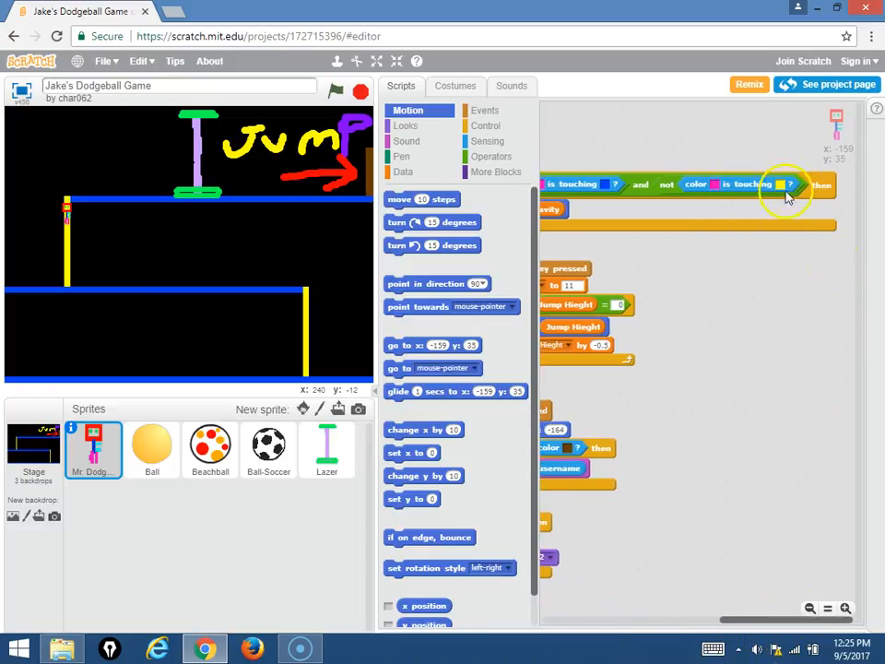
mouse_move(408, 233)
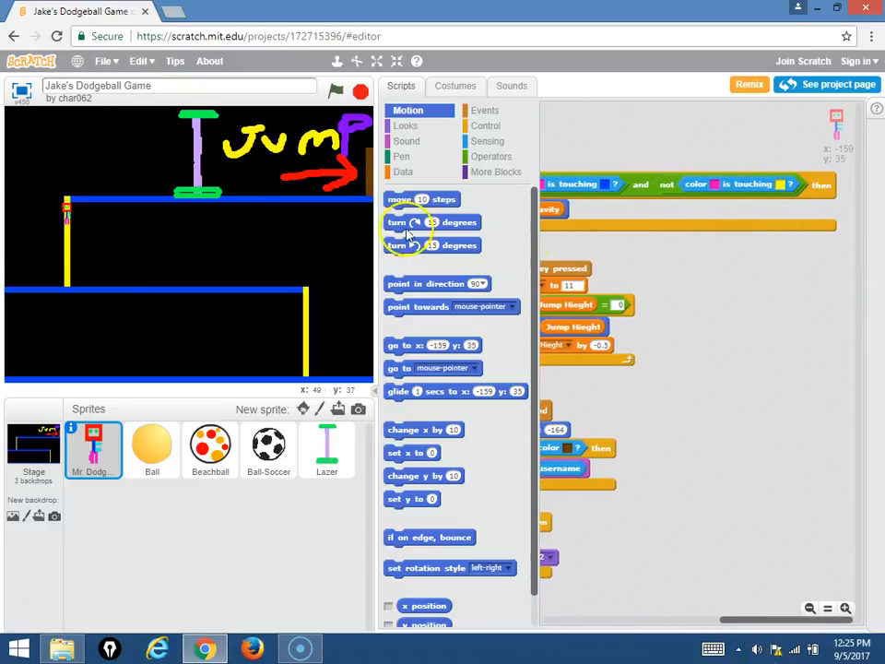
mouse_move(784, 189)
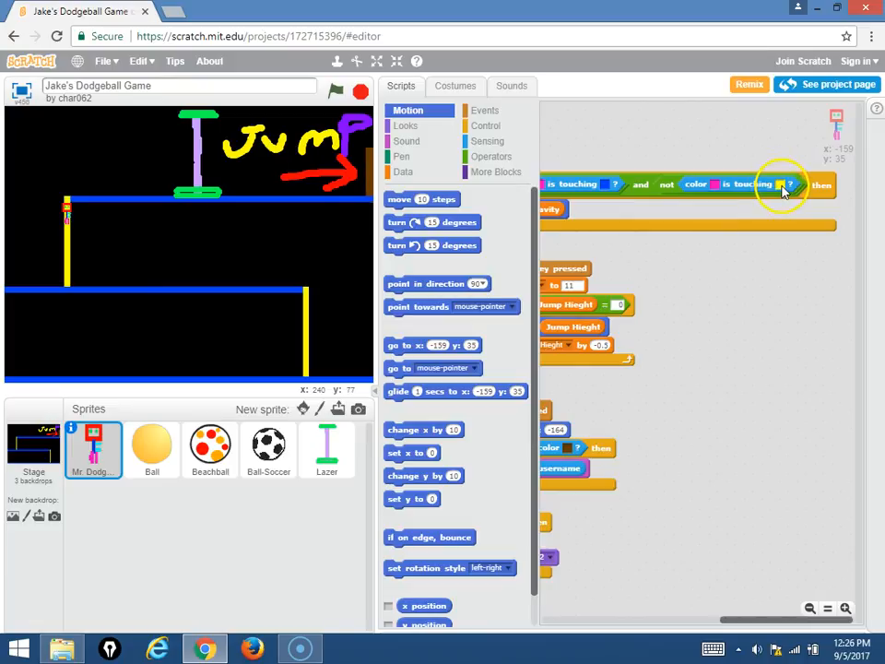
mouse_move(42, 292)
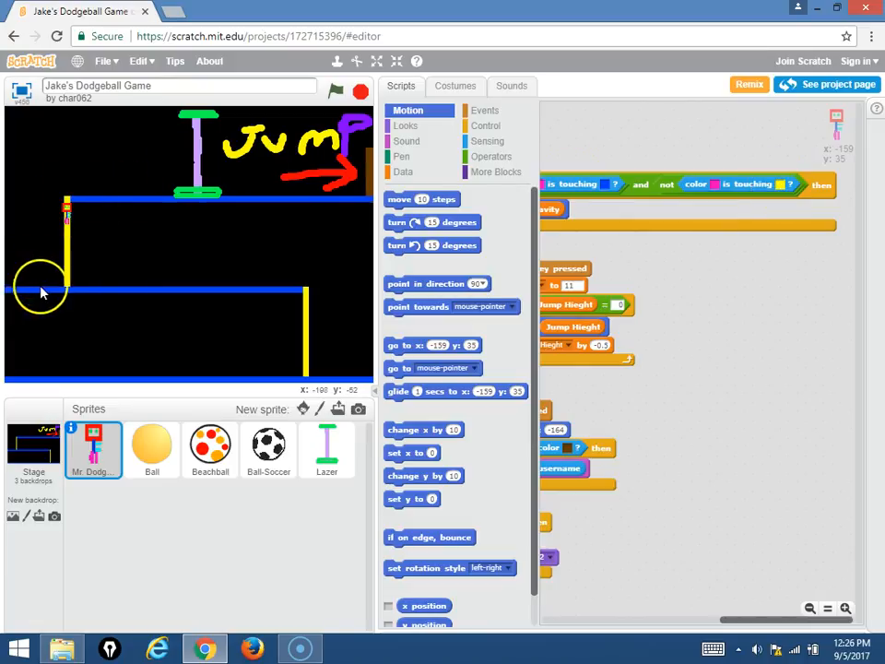
mouse_move(728, 618)
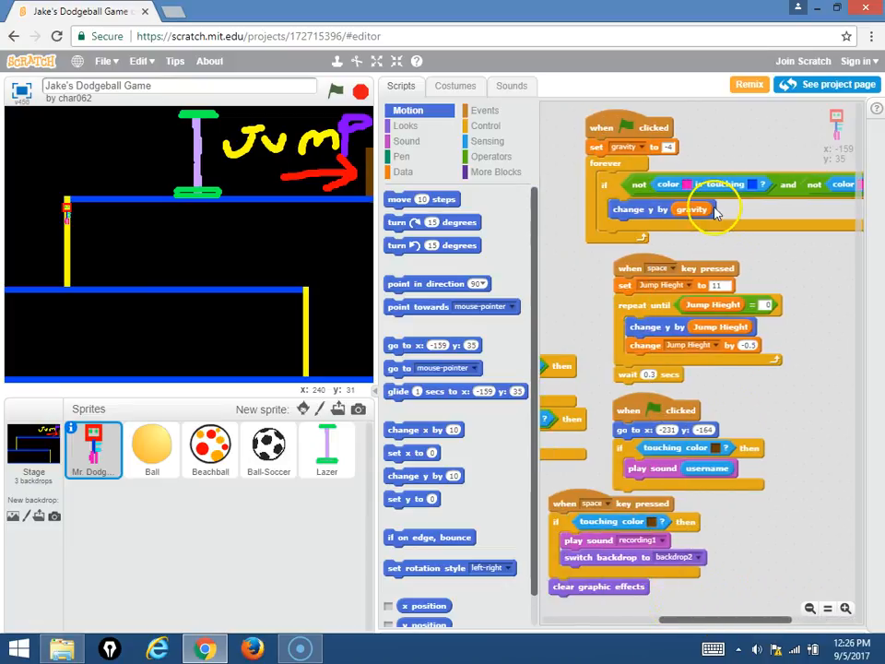
mouse_move(677, 599)
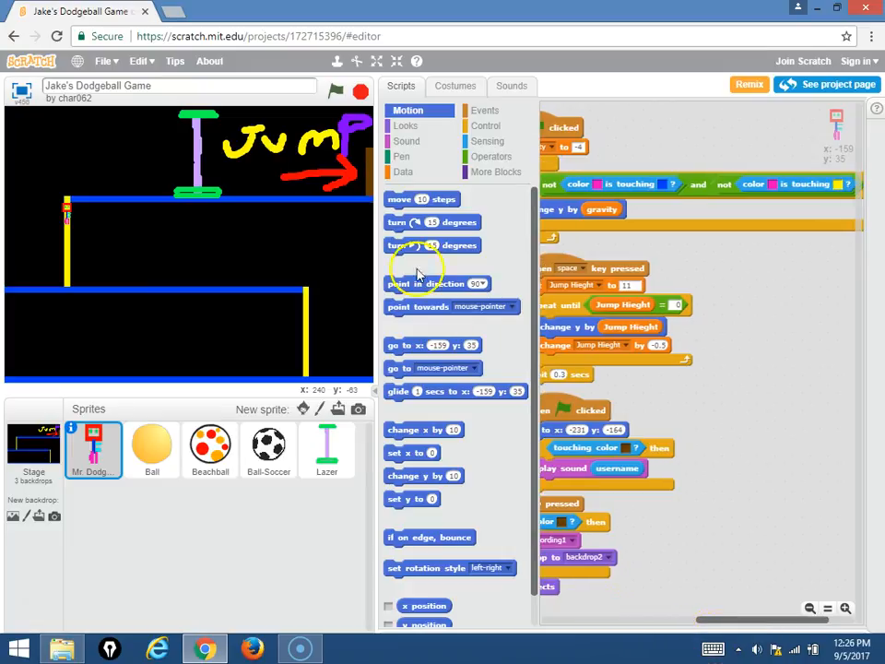
mouse_move(143, 224)
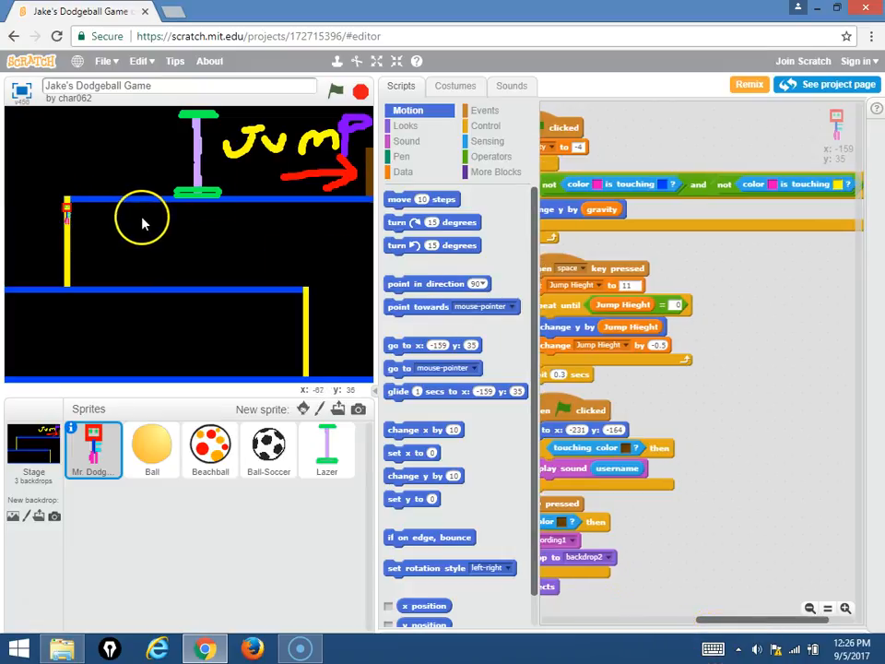
mouse_move(143, 224)
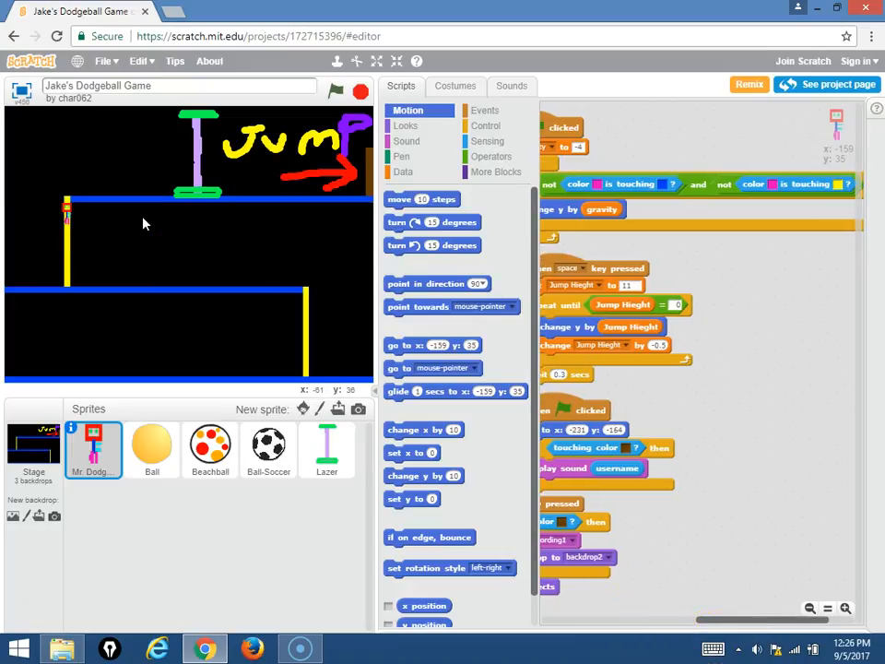
mouse_move(169, 212)
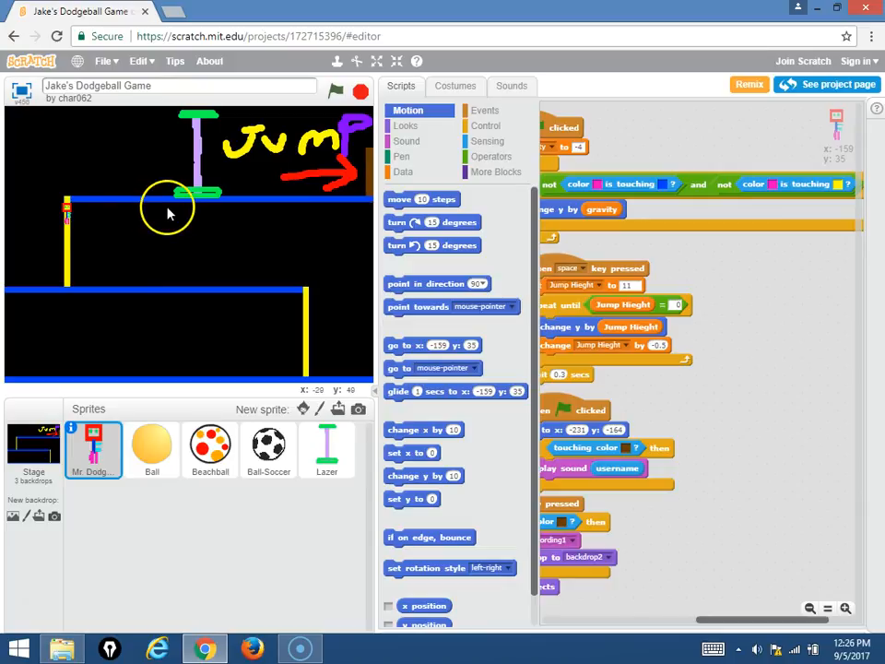
mouse_move(256, 386)
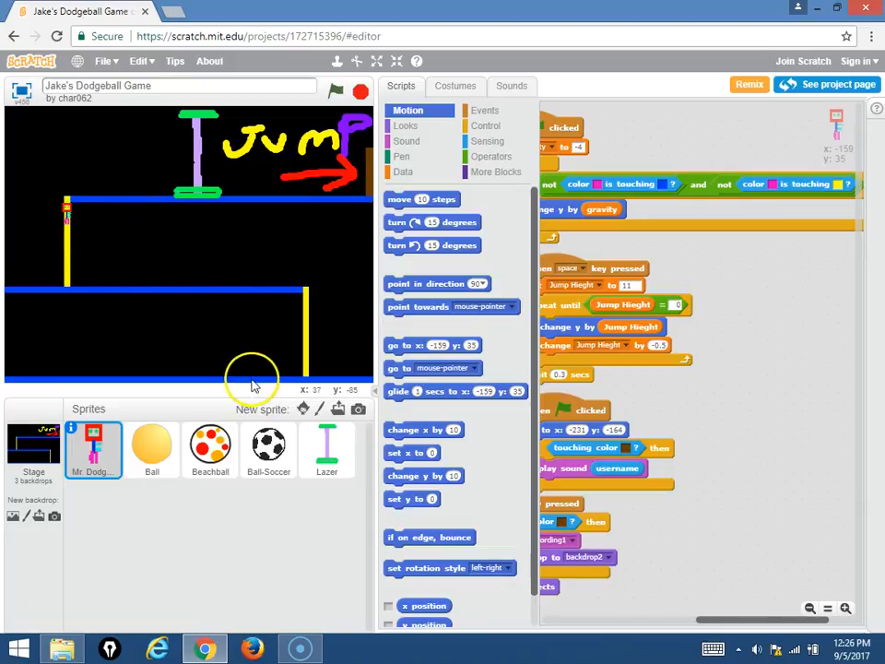
mouse_move(244, 298)
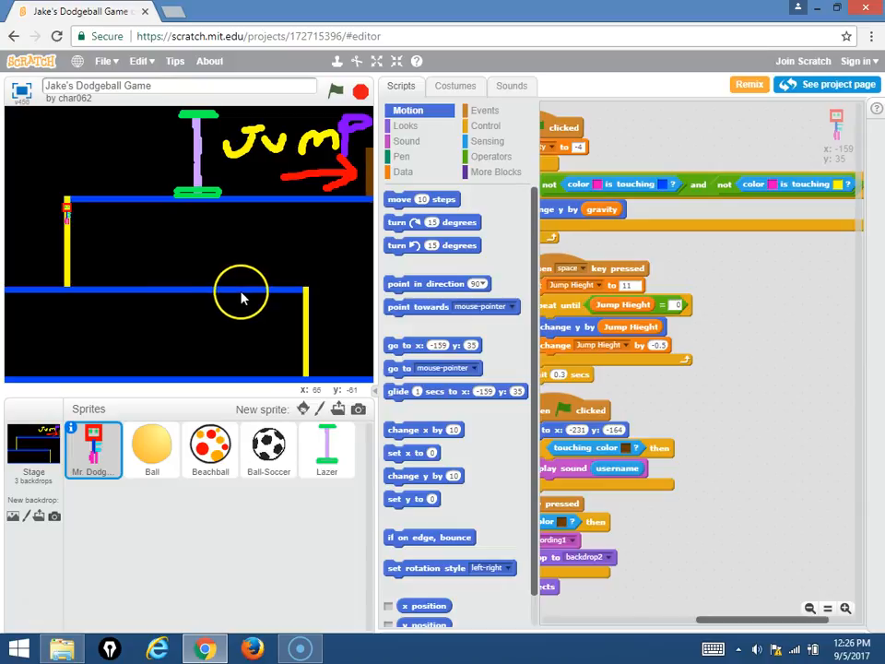
mouse_move(731, 539)
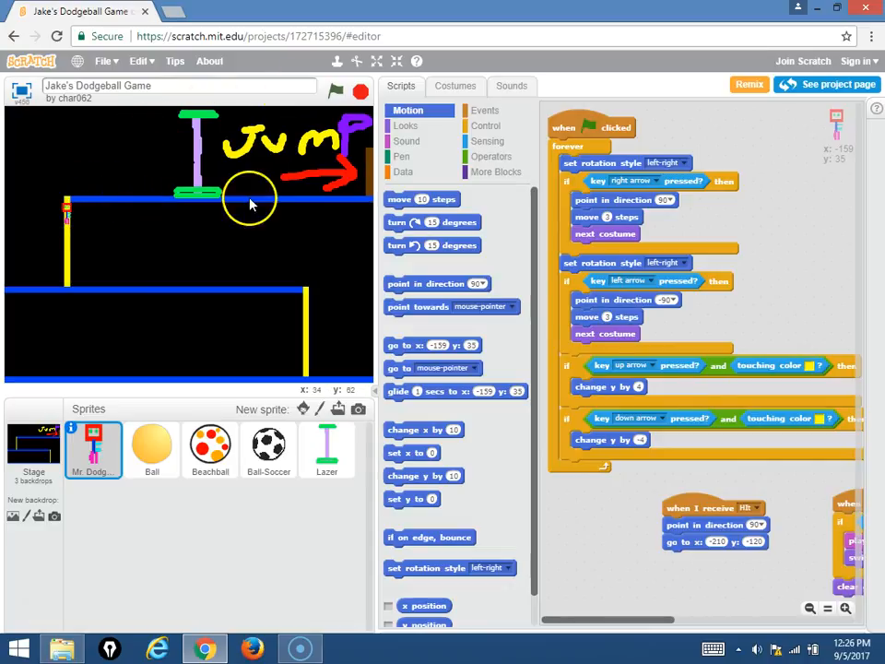
mouse_move(69, 201)
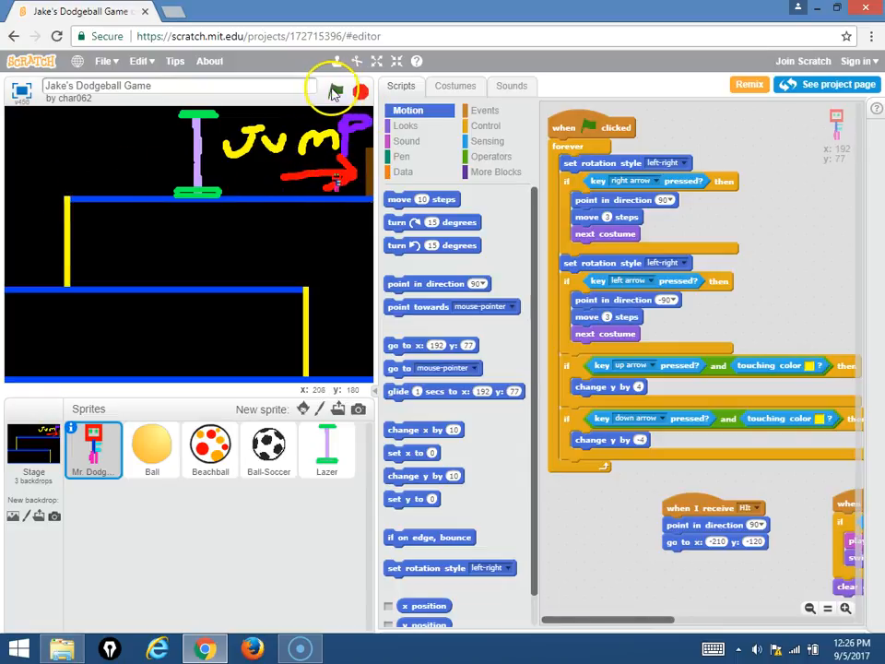
- Run the dodgeball game, play a round, then stop it
click(336, 90)
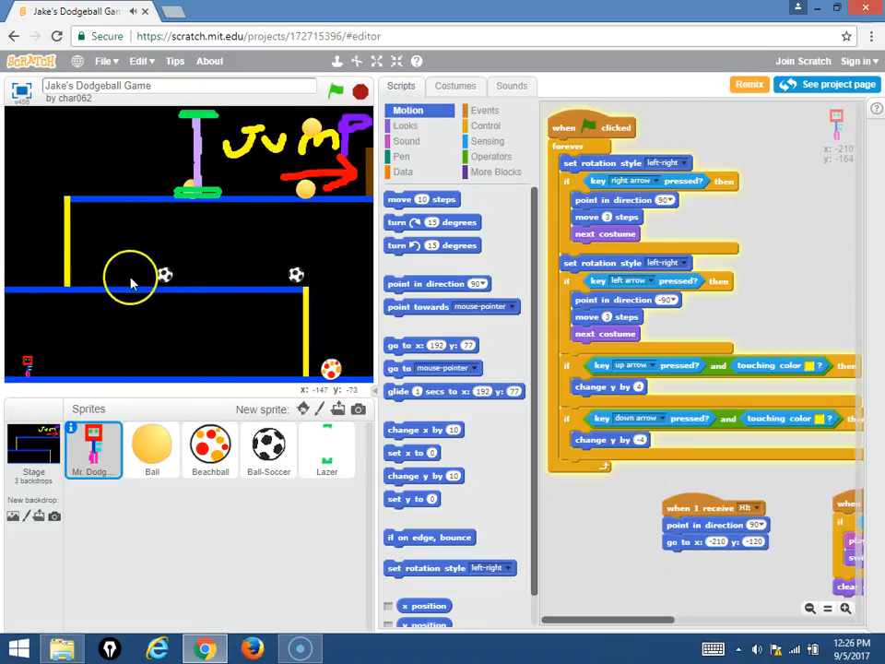
click(335, 91)
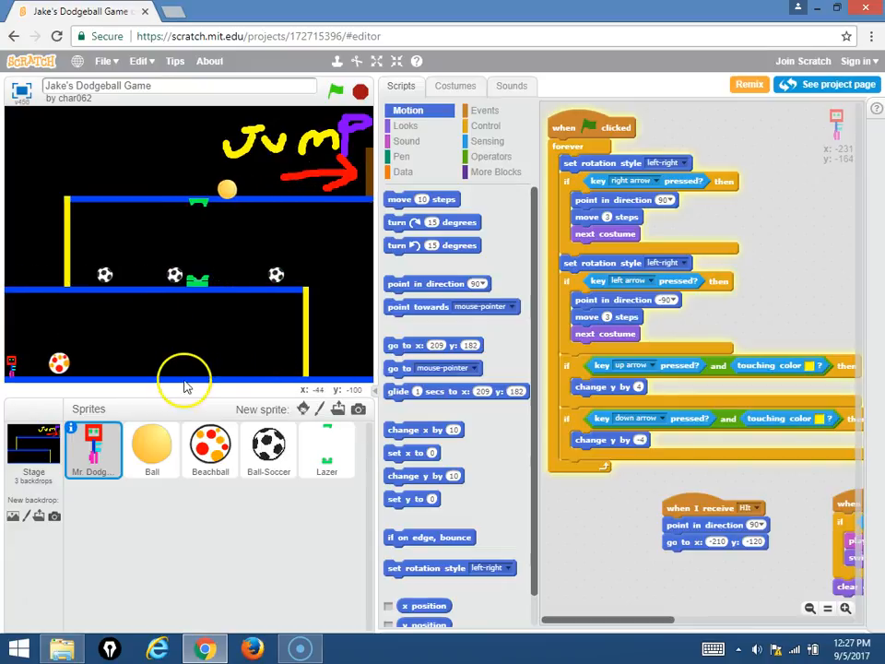
click(335, 91)
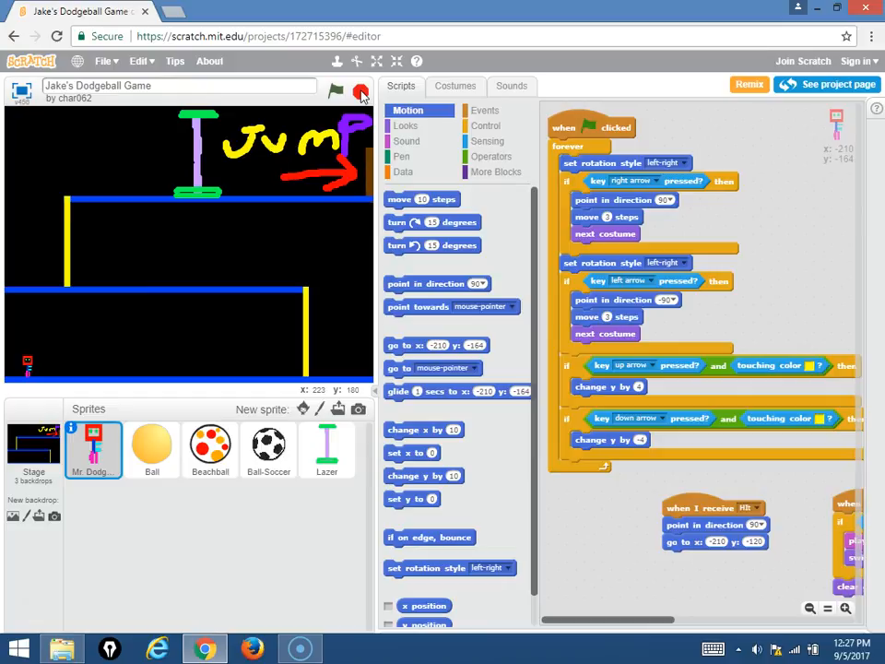
- Review the Stage's backdrops including the 'UR A PRO' win screen, then view its scripts
click(34, 447)
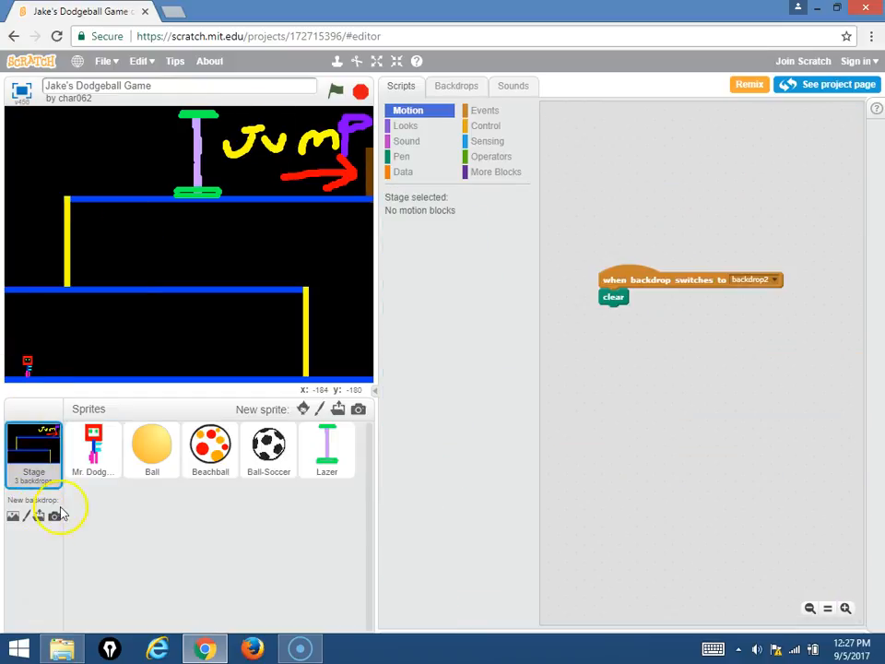
click(455, 86)
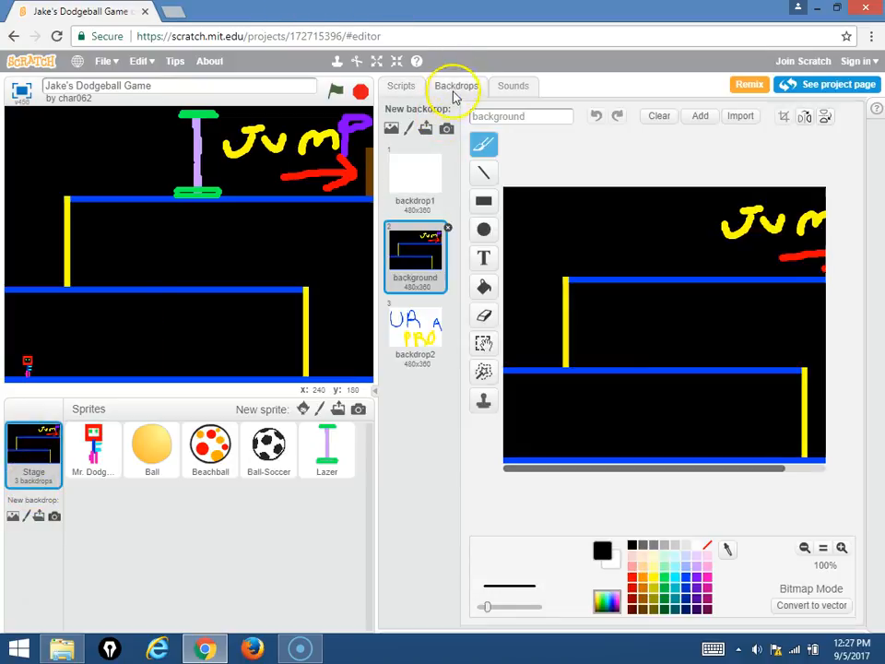
click(415, 332)
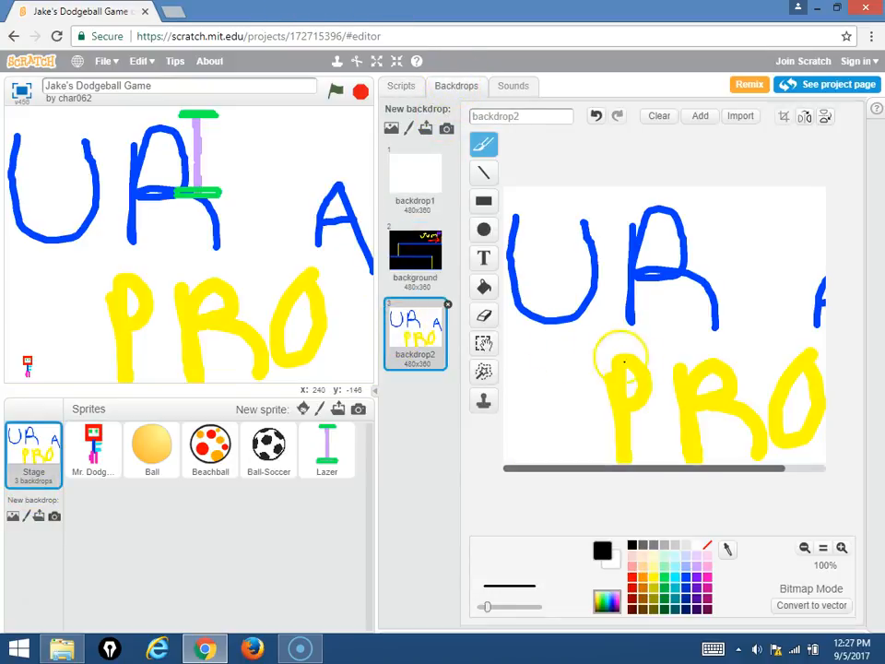
mouse_move(118, 200)
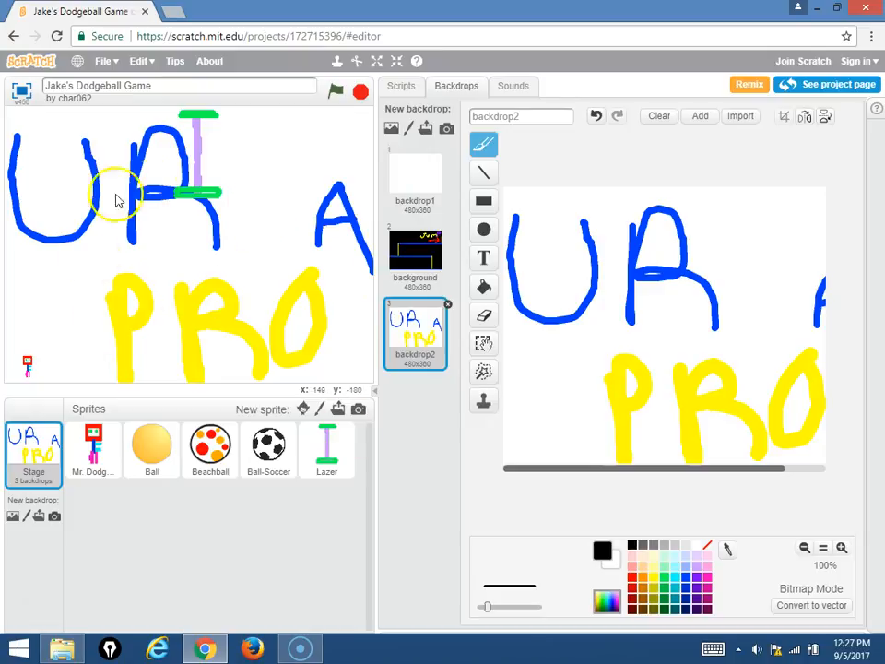
mouse_move(152, 447)
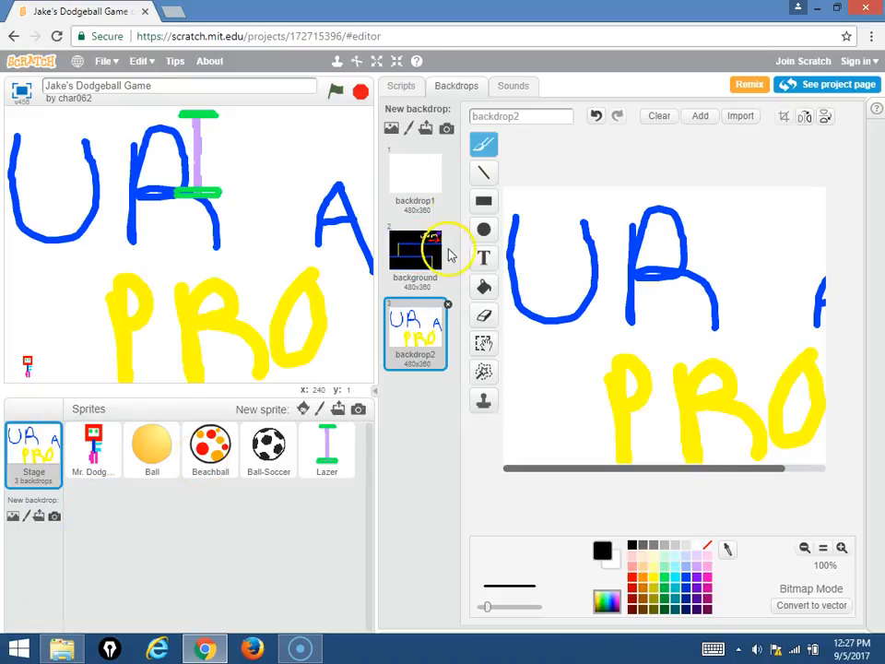
click(401, 85)
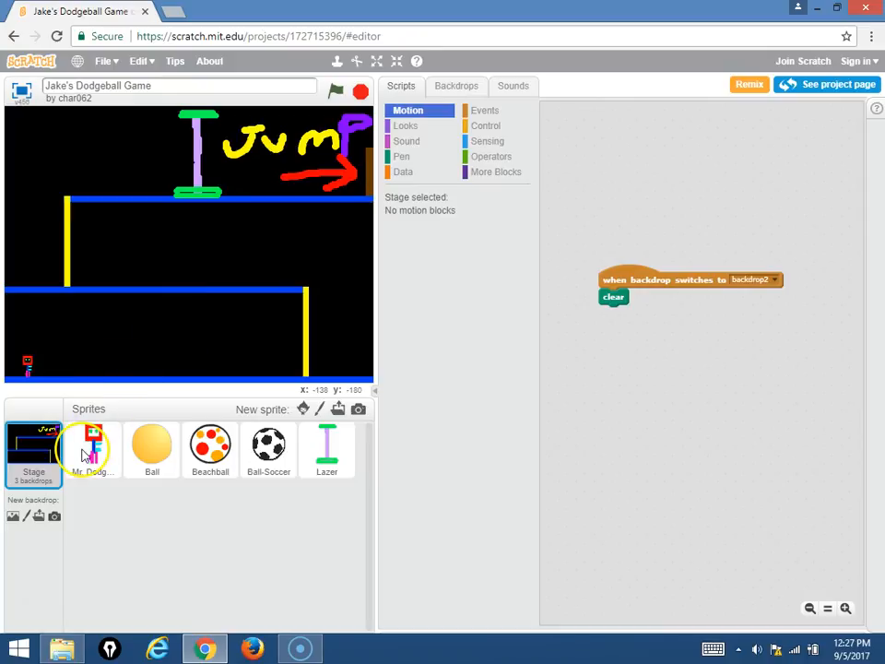
click(92, 450)
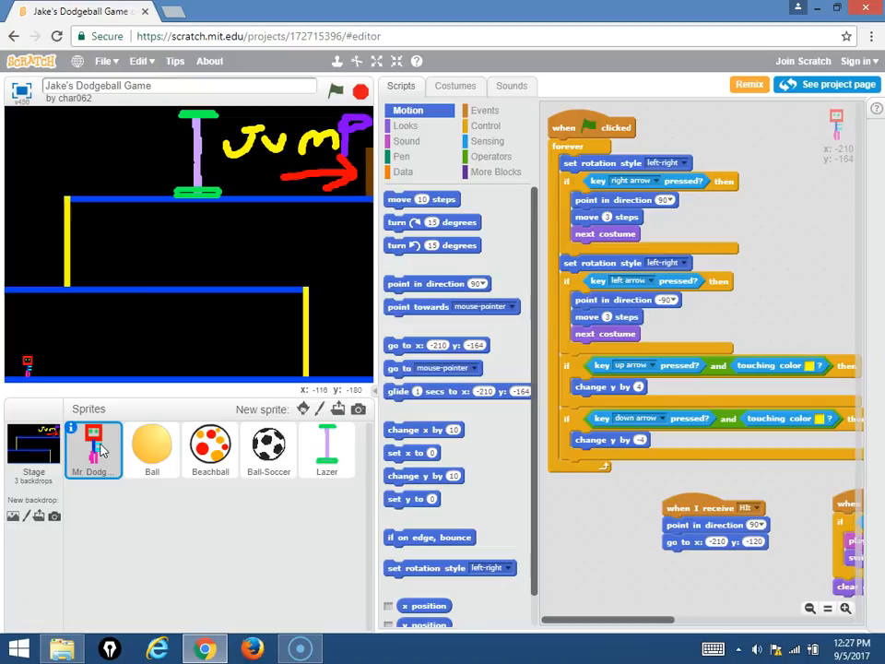
click(34, 447)
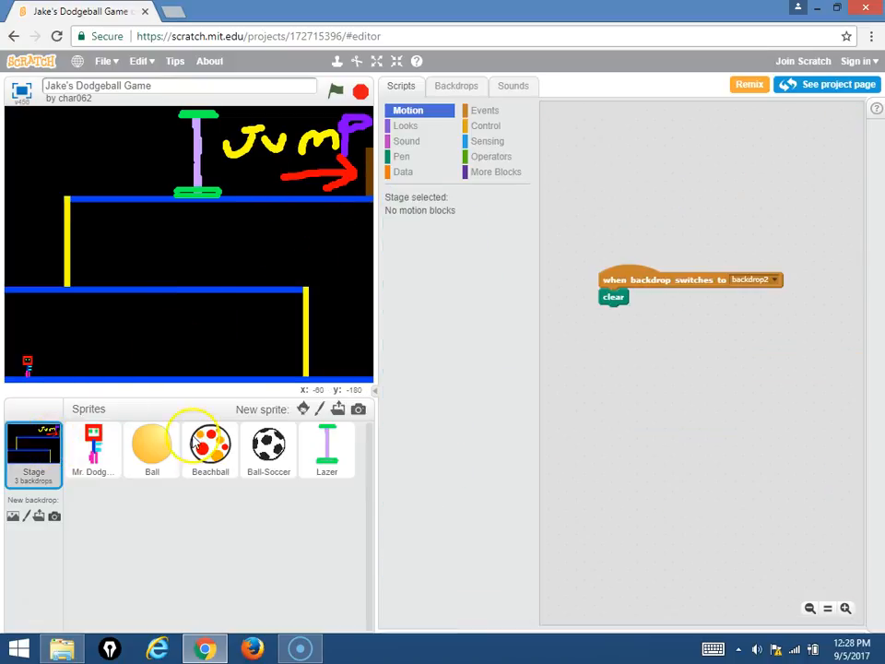
mouse_move(120, 276)
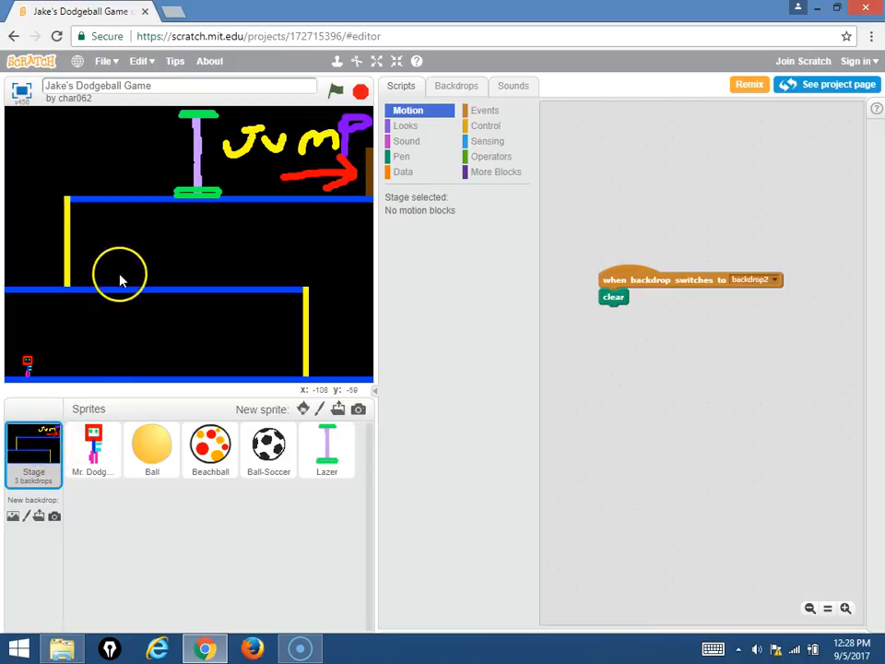
- Preview backdrop2 'UR A PRO' on the stage, then reselect the 'background' backdrop
click(456, 84)
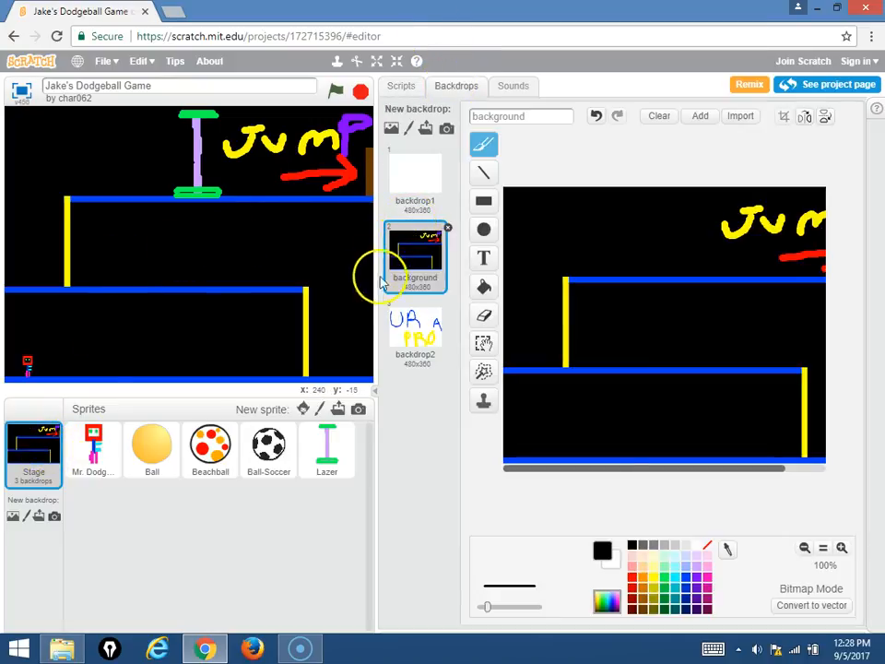
click(415, 327)
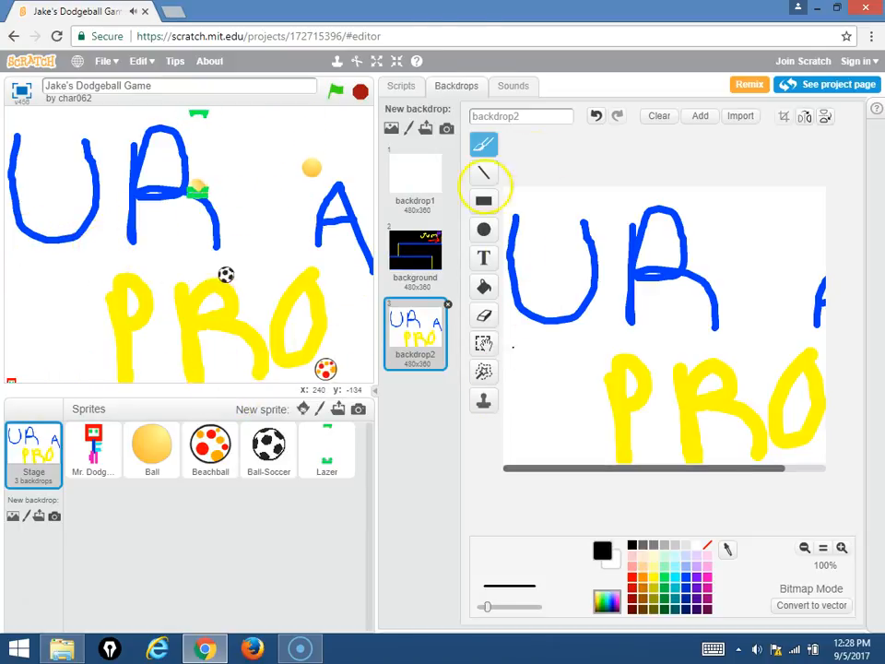
click(359, 91)
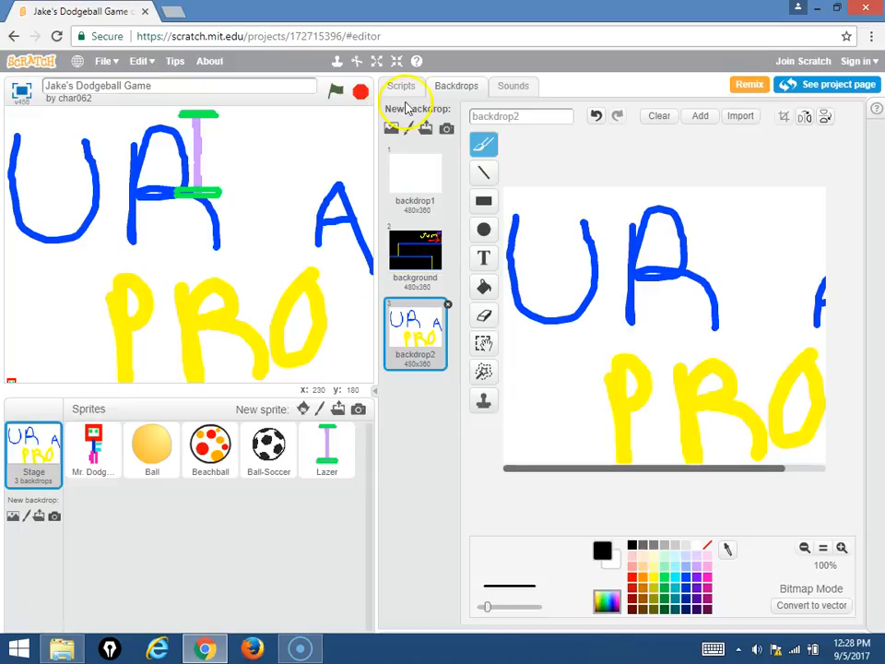
click(415, 249)
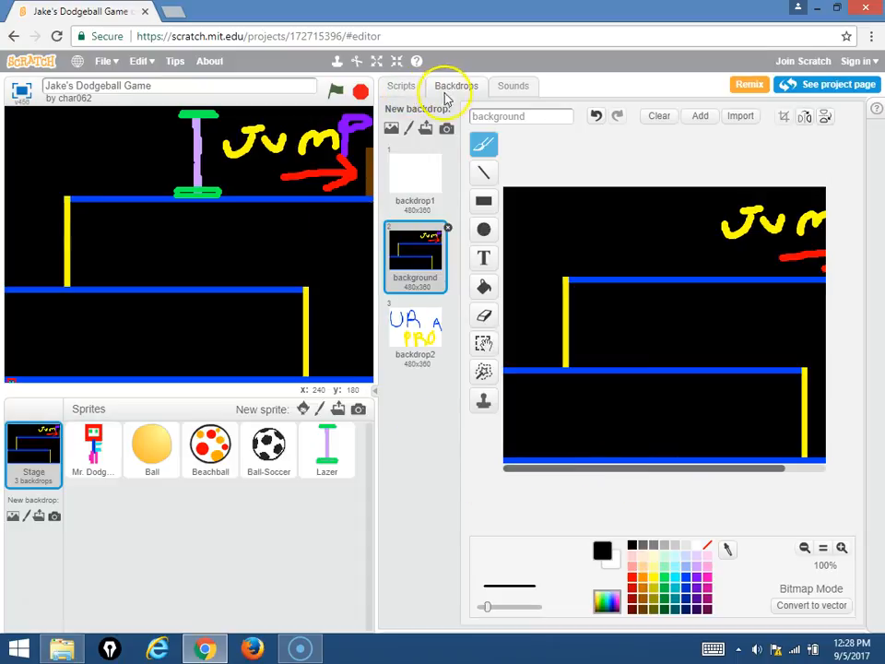
- Go from the Stage scripts through Mr. Dodgeball to the Ball sprite's clone scripts
click(401, 85)
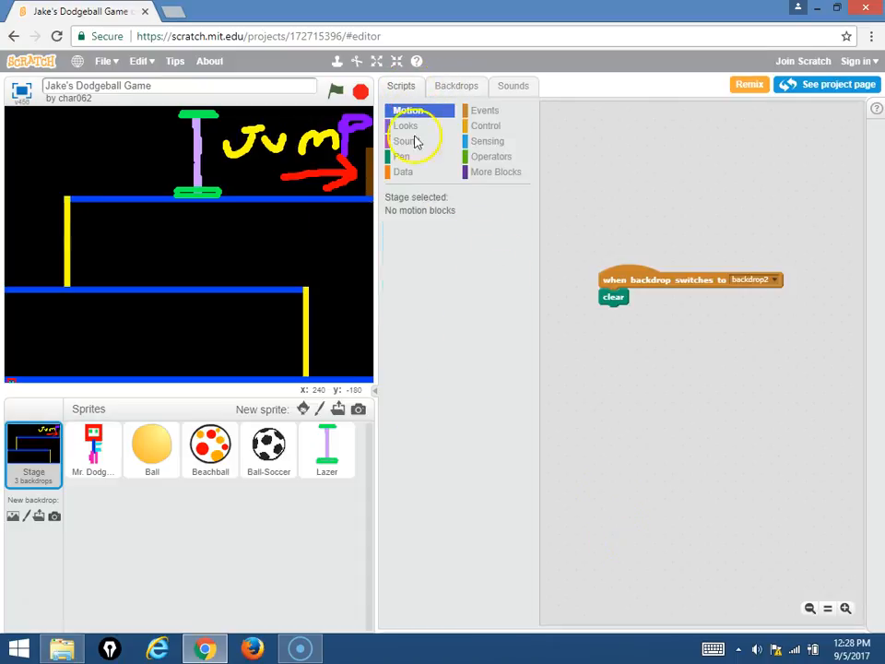
mouse_move(185, 401)
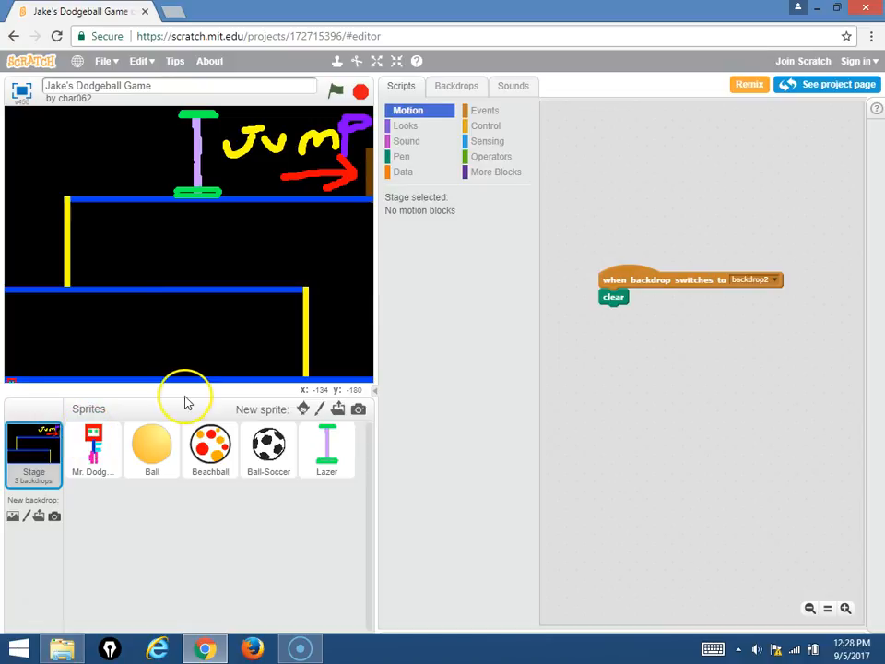
click(93, 449)
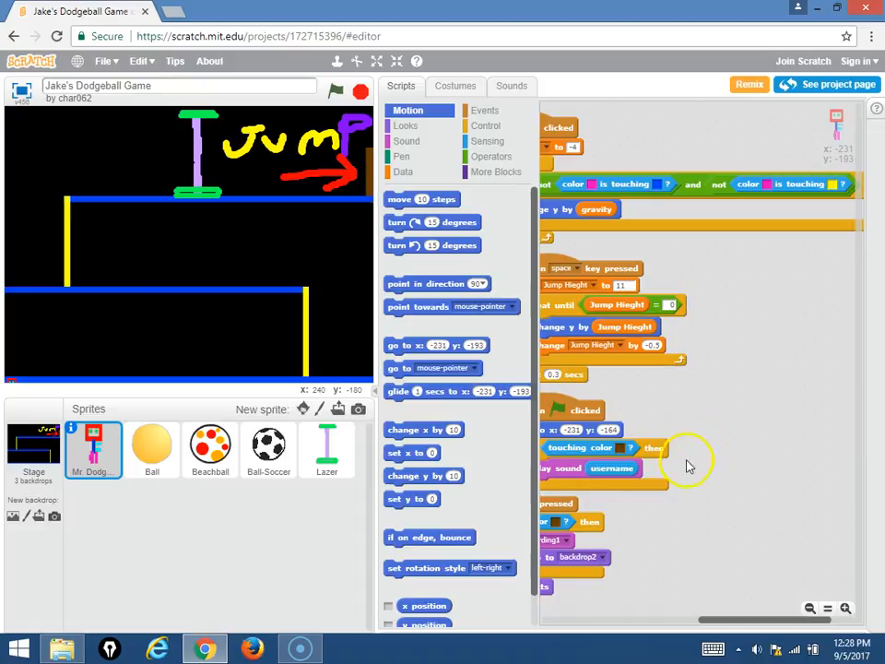
mouse_move(814, 320)
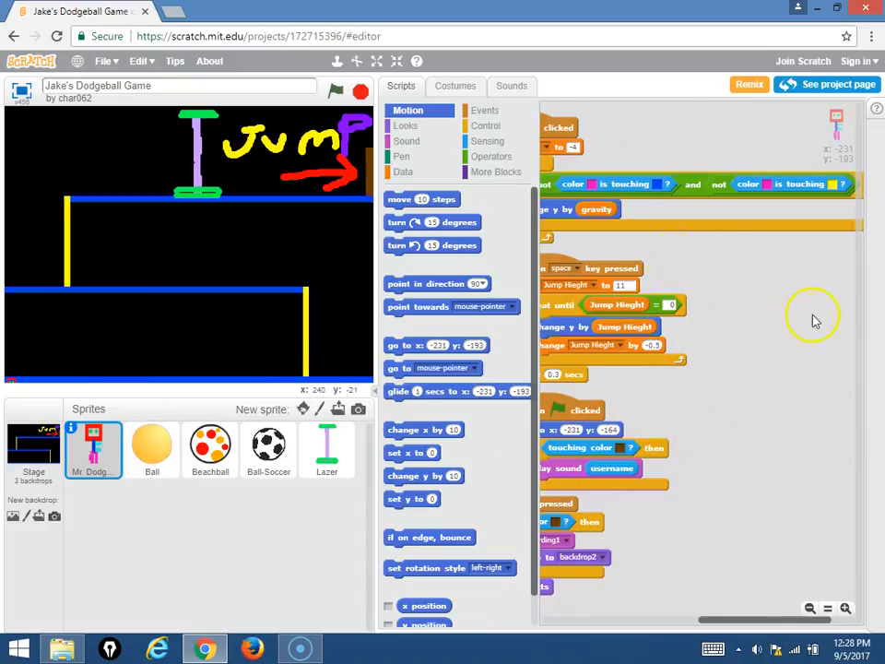
click(153, 450)
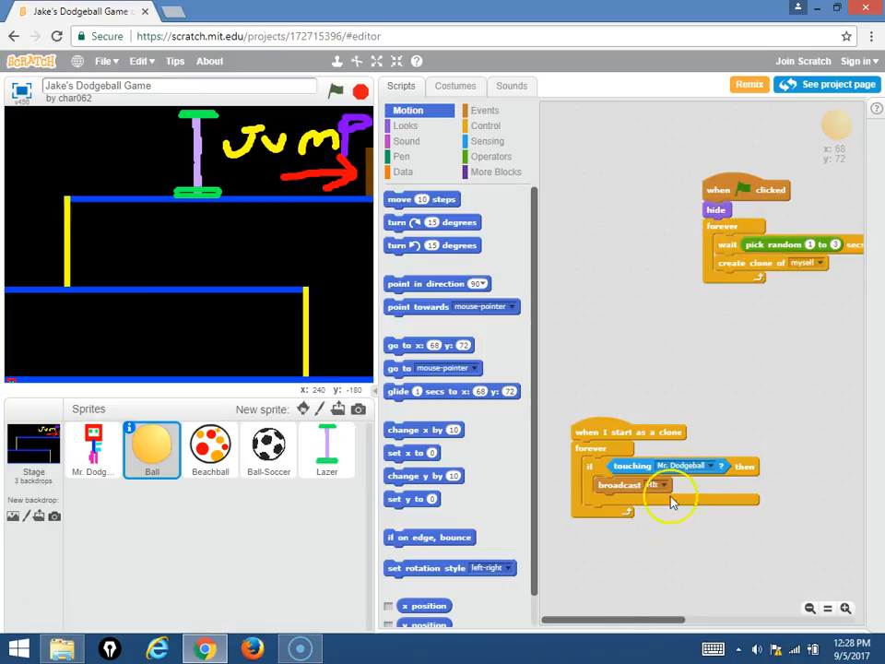
mouse_move(654, 627)
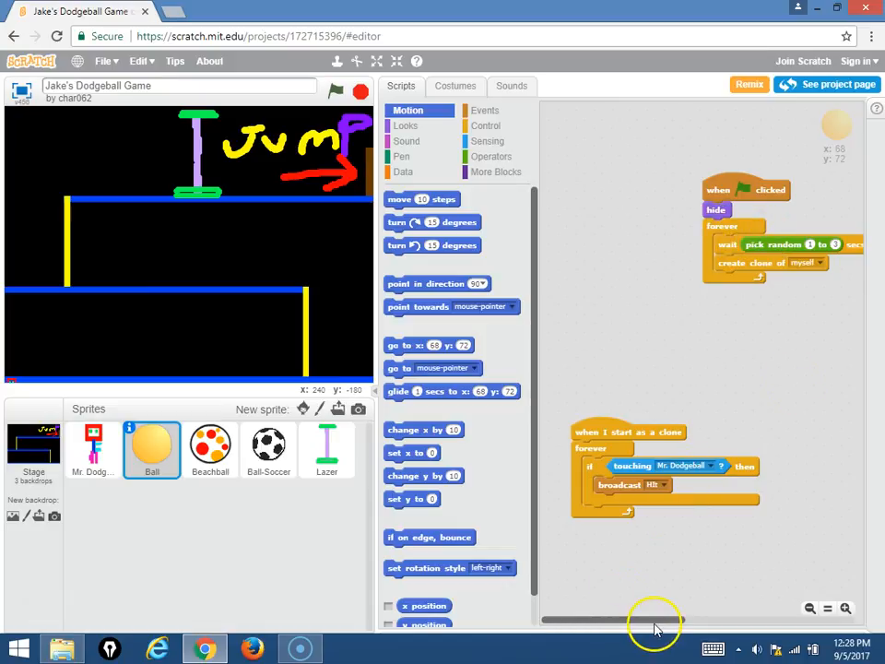